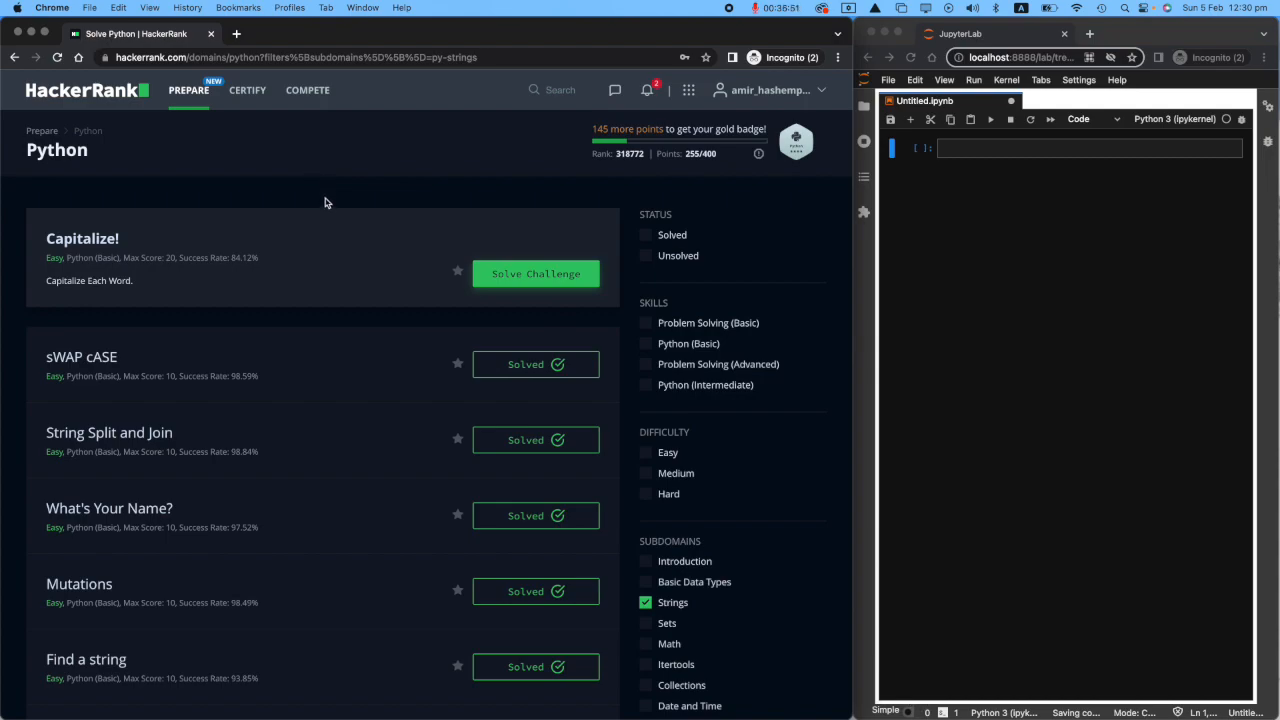
{"action": "mouse_move", "coordinate": [347, 221]}
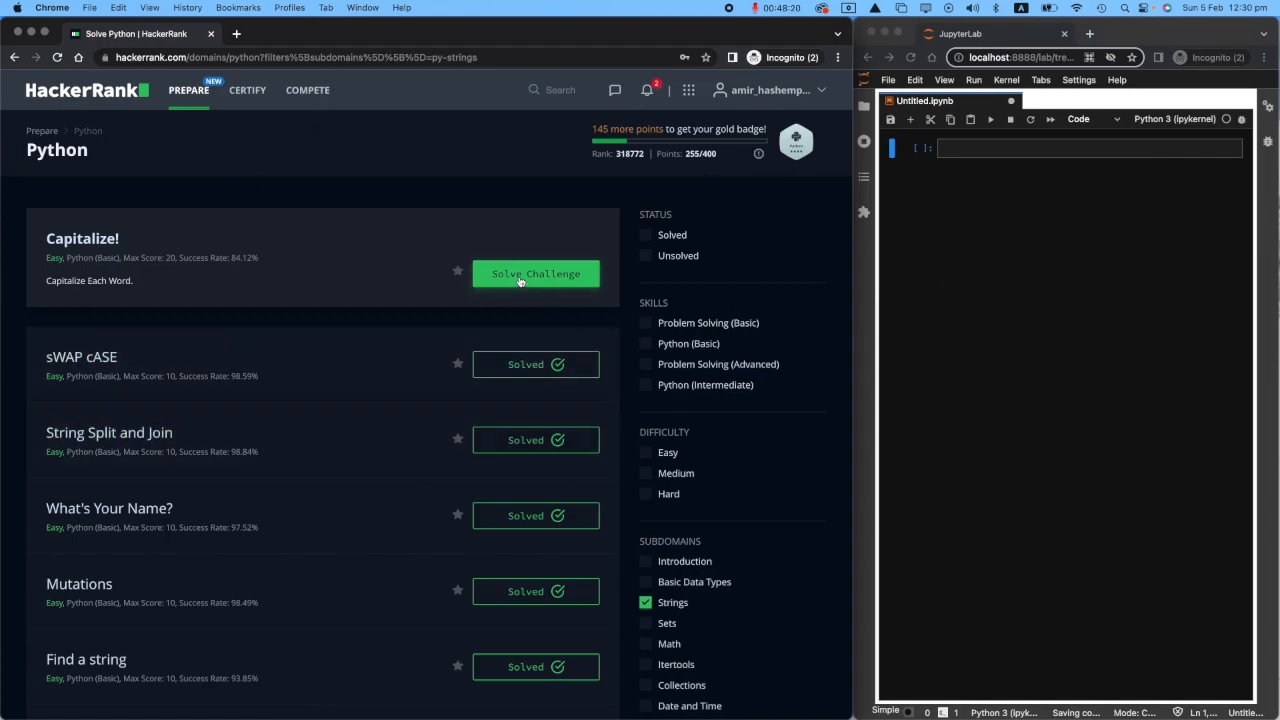
Open Capitalize!, widen the description pane, view the sample input, and expand the __main__ block.
{"action": "left_click", "coordinate": [536, 273]}
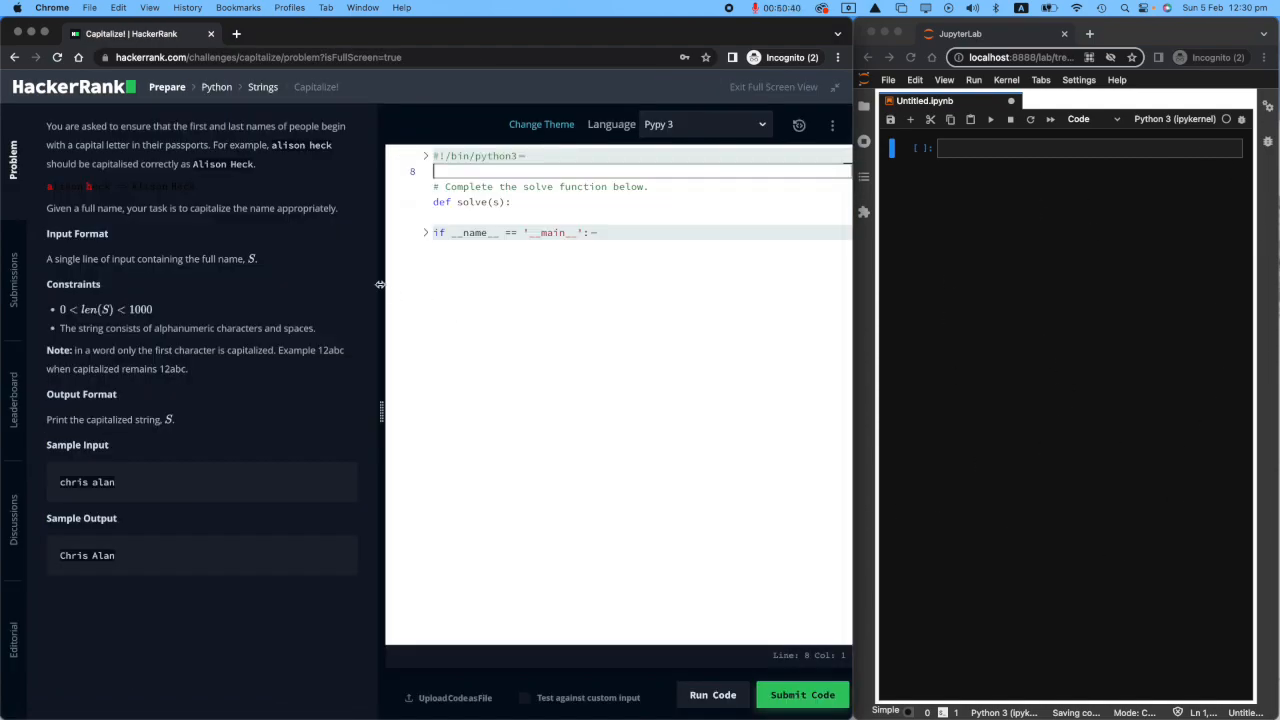
{"action": "left_click_drag", "start_coordinate": [380, 285], "coordinate": [420, 285]}
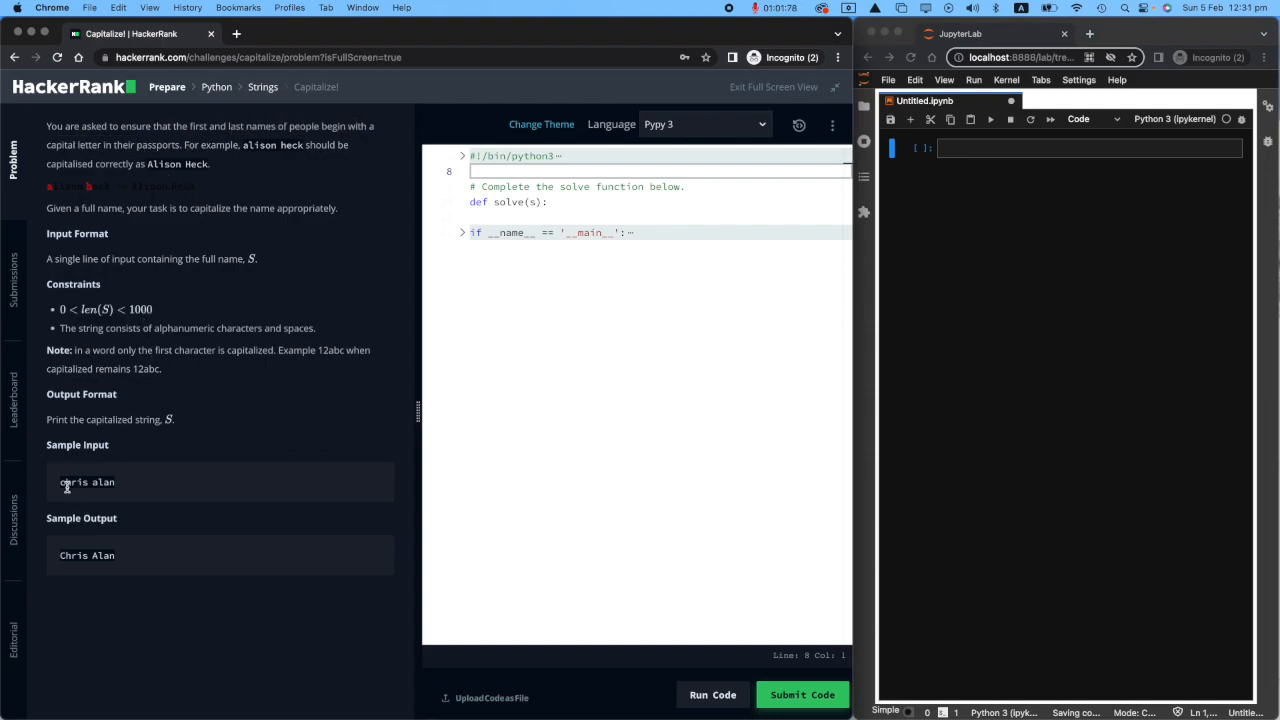
{"action": "double_click", "coordinate": [87, 482]}
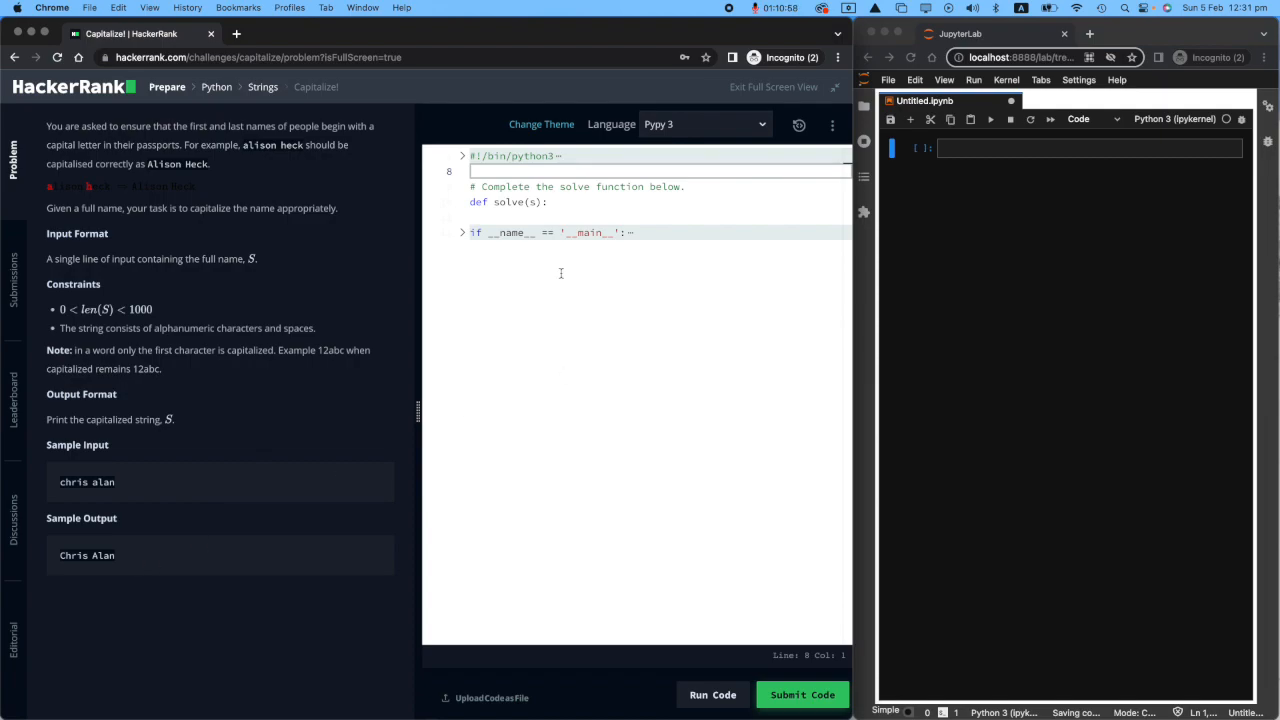
{"action": "left_click", "coordinate": [462, 232]}
{"action": "type", "text": "s = input("}
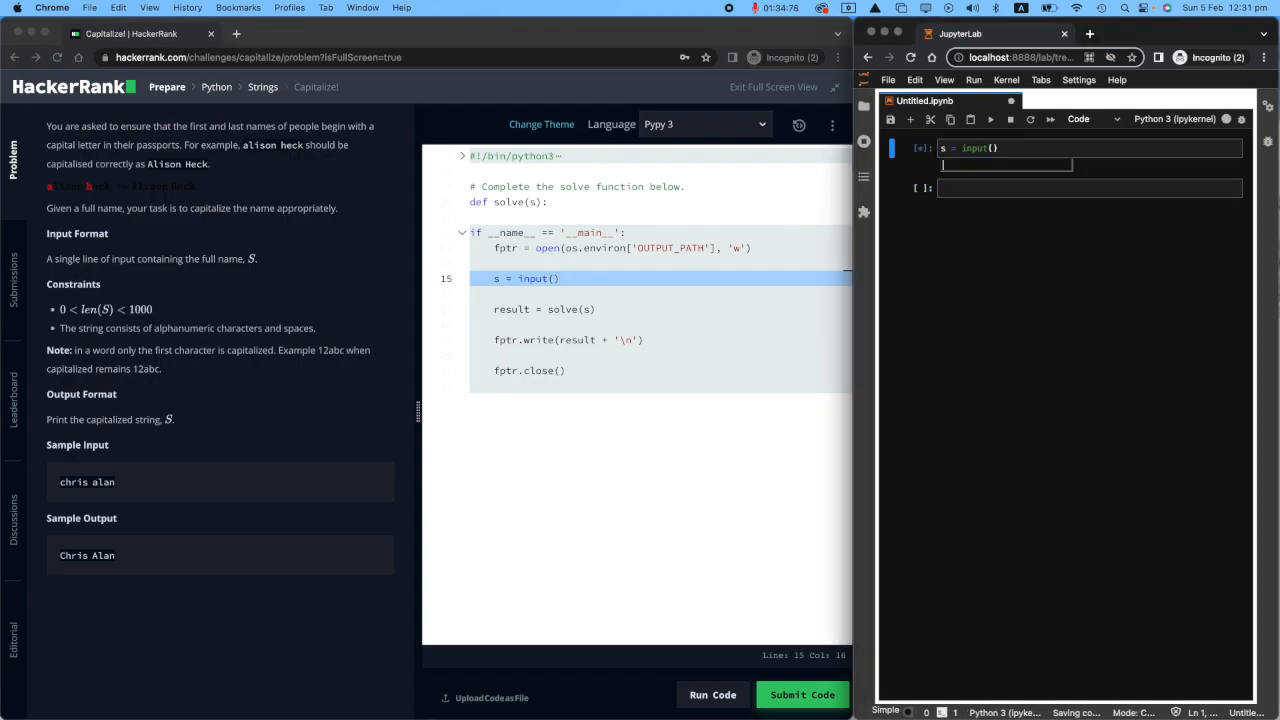
Enter the test name 'amir charkhi' into s and look over the solve call.
{"action": "type", "text": "amir charkhi"}
{"action": "left_click", "coordinate": [1090, 188]}
{"action": "type", "text": "s"}
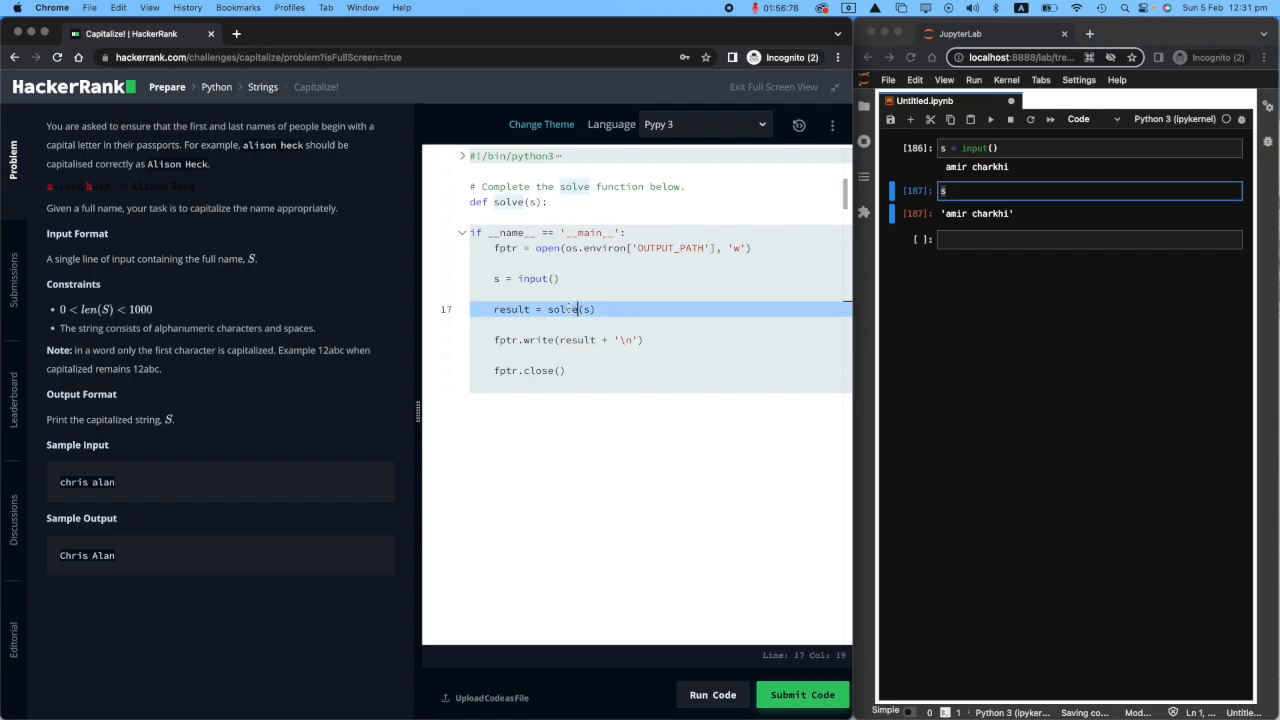
{"action": "left_click", "coordinate": [520, 202]}
{"action": "type", "text": "s;eg;ieargoi;erath"}
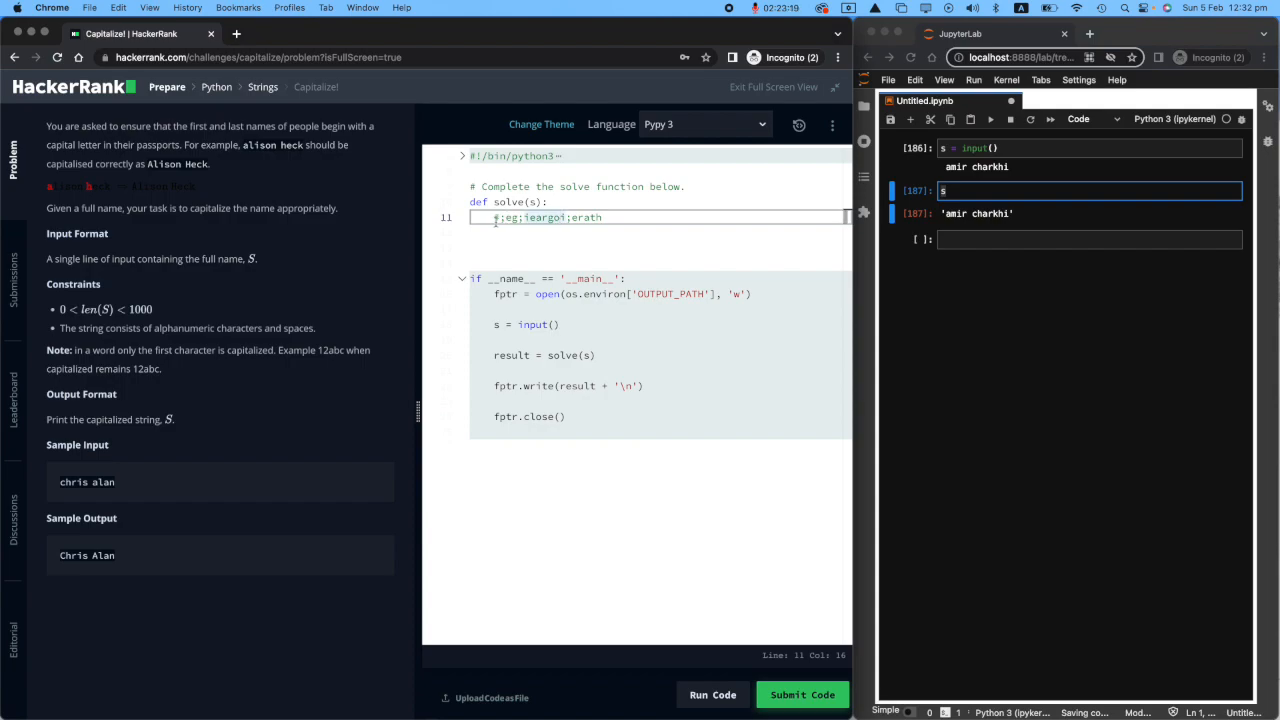
Put a placeholder pass in solve() while the notebook splits the name into a list.
{"action": "type", "text": "pass"}
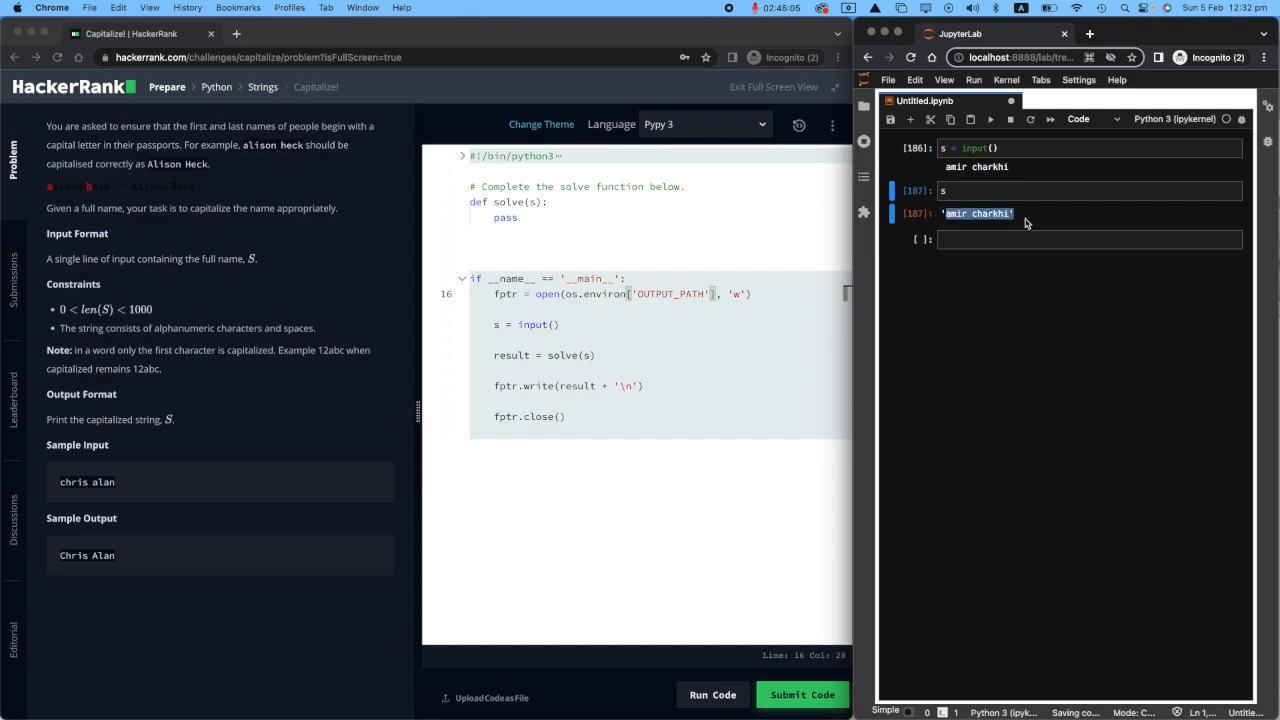
{"action": "type", "text": ".sol"}
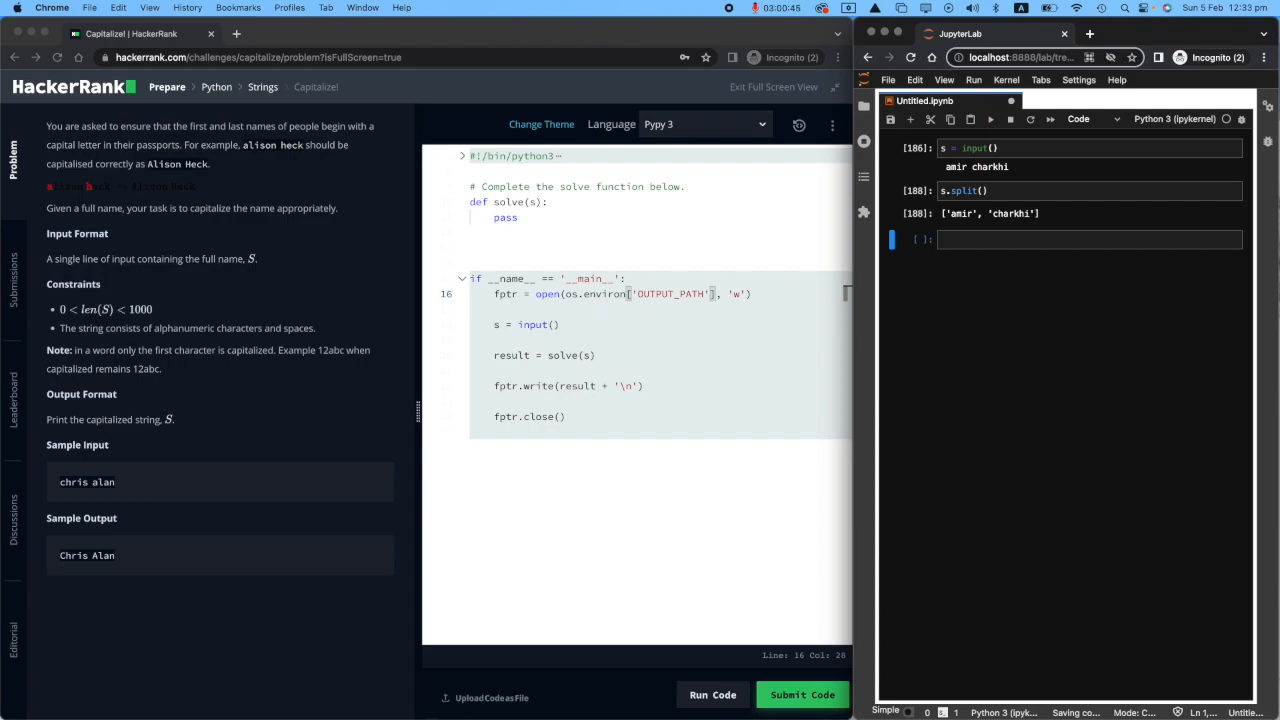
Store the split name in new_s and begin a new_s.replace() expression in a new cell.
{"action": "left_click", "coordinate": [1090, 190]}
{"action": "type", "text": "new_s = "}
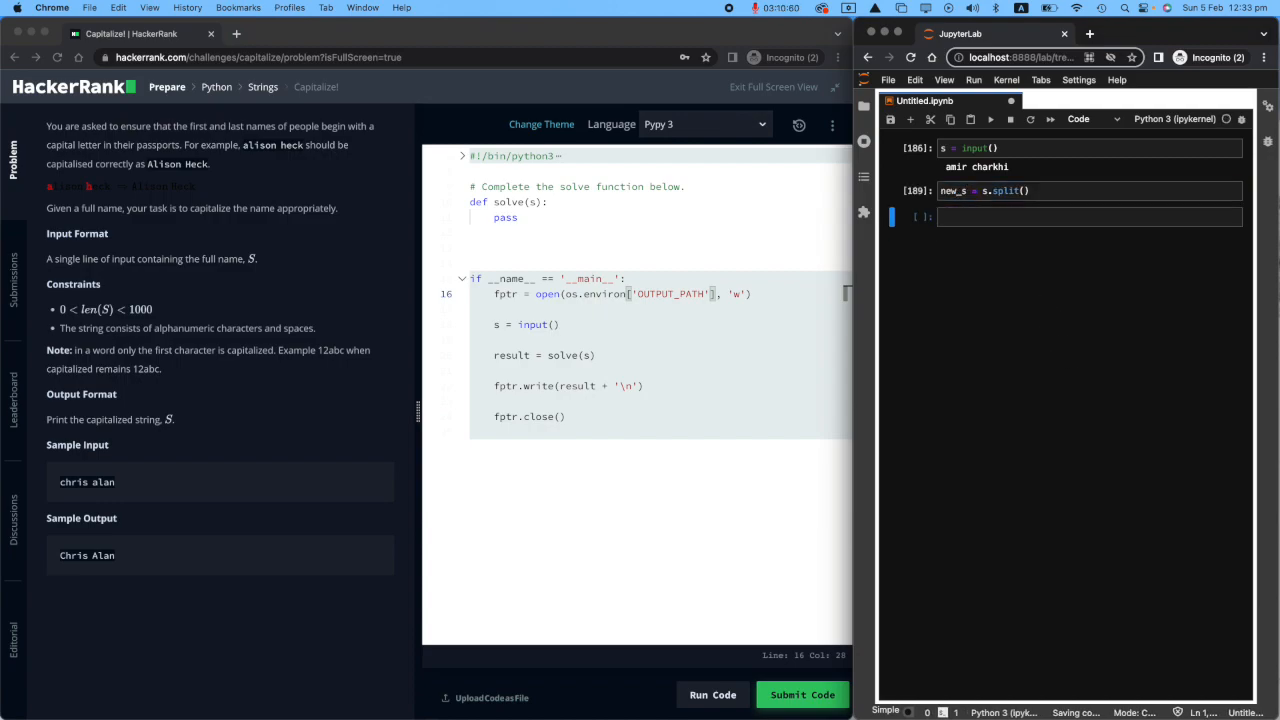
{"action": "left_click", "coordinate": [1088, 217]}
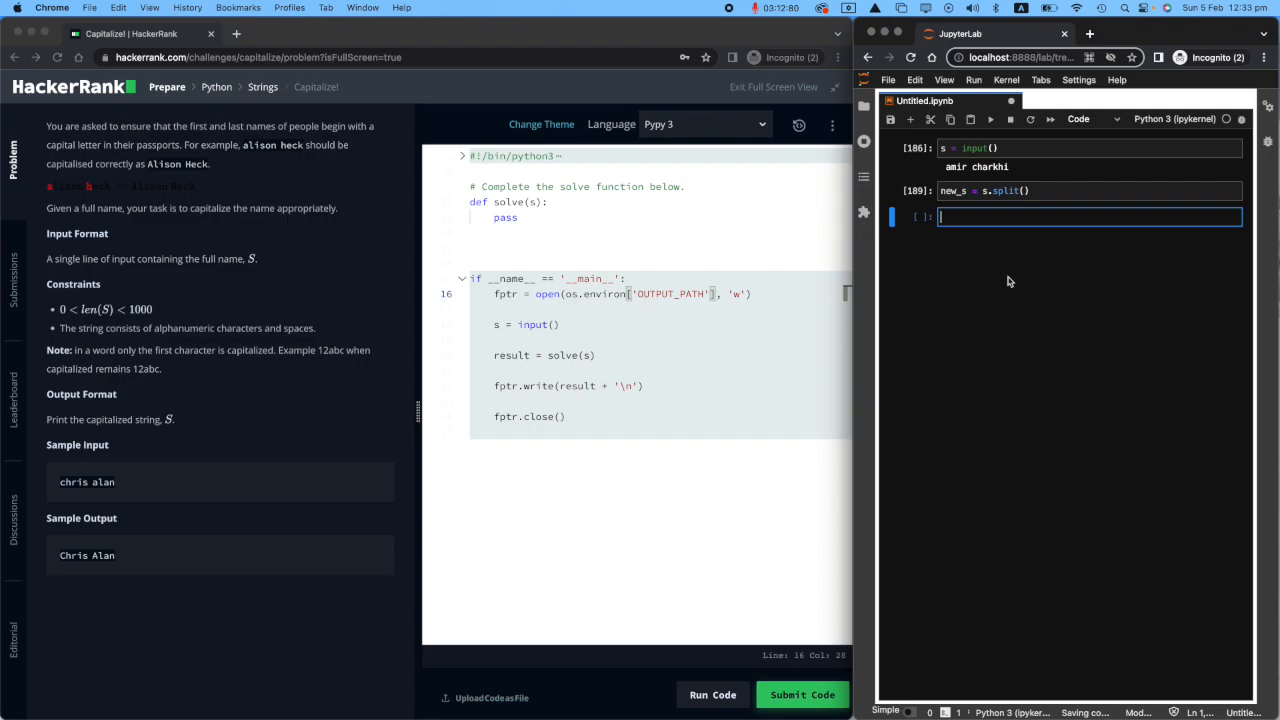
{"action": "type", "text": "print(new_s"}
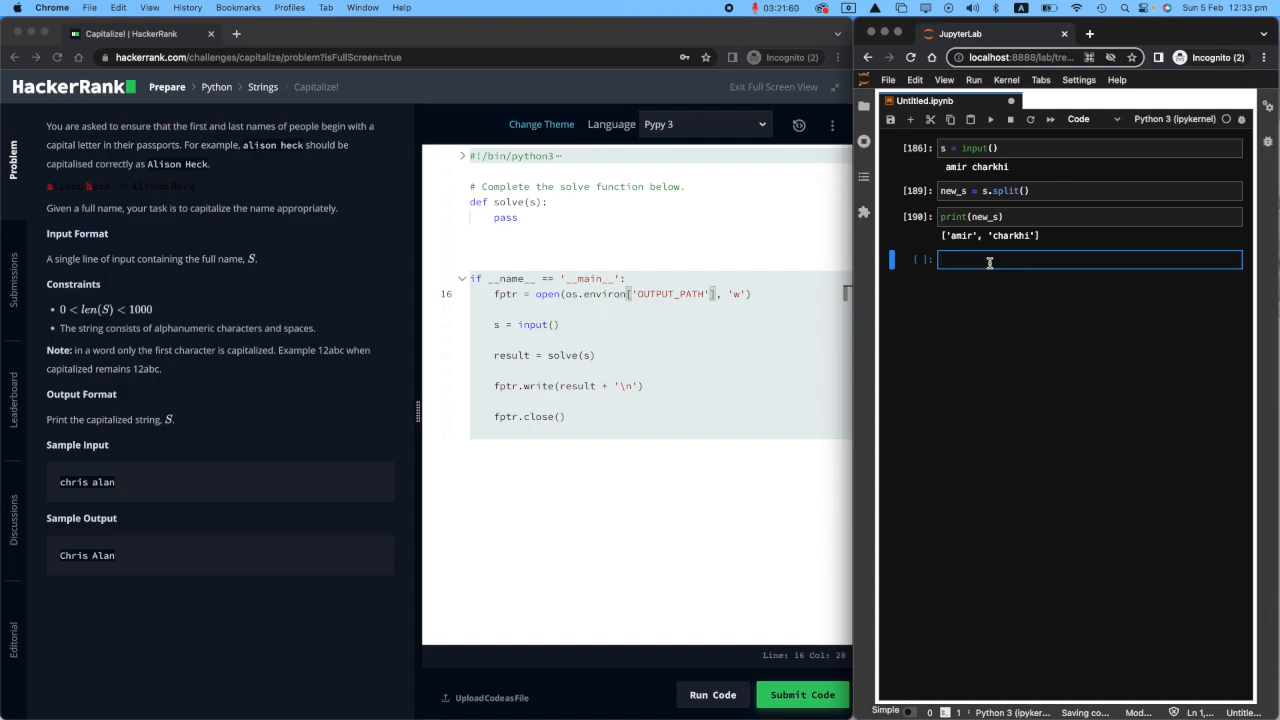
{"action": "type", "text": "new_s"}
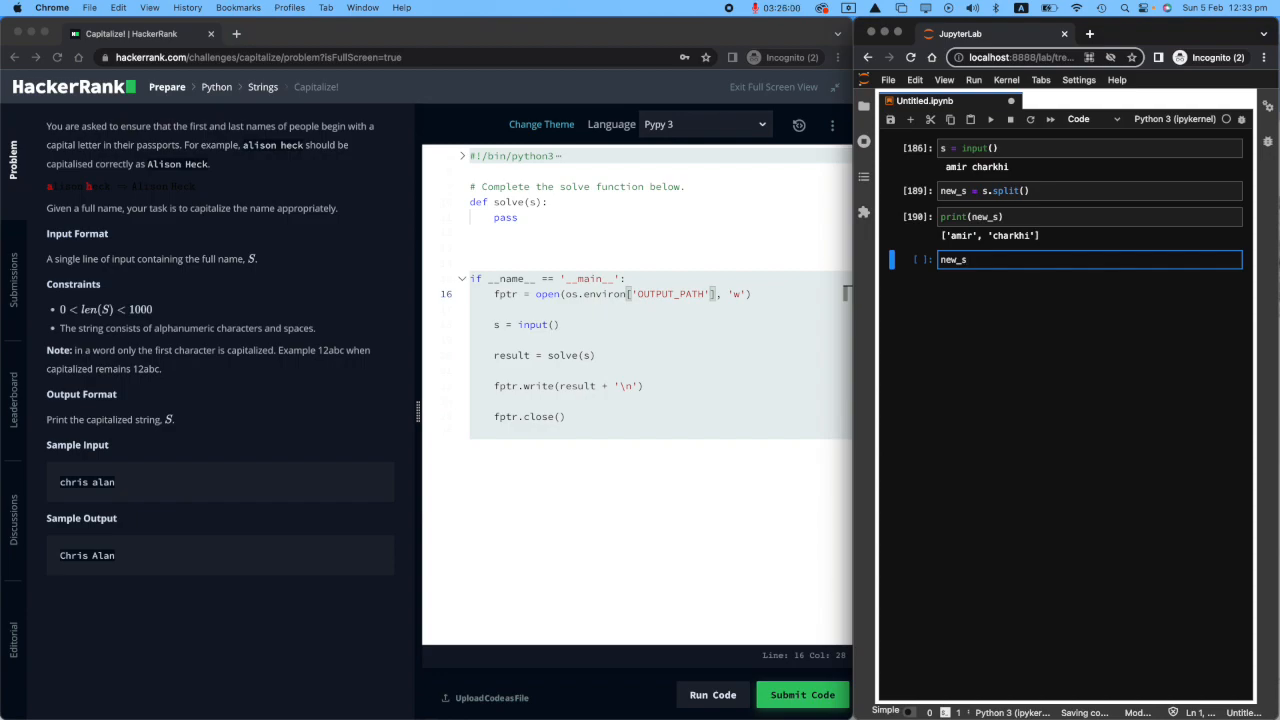
{"action": "type", "text": ".rep"}
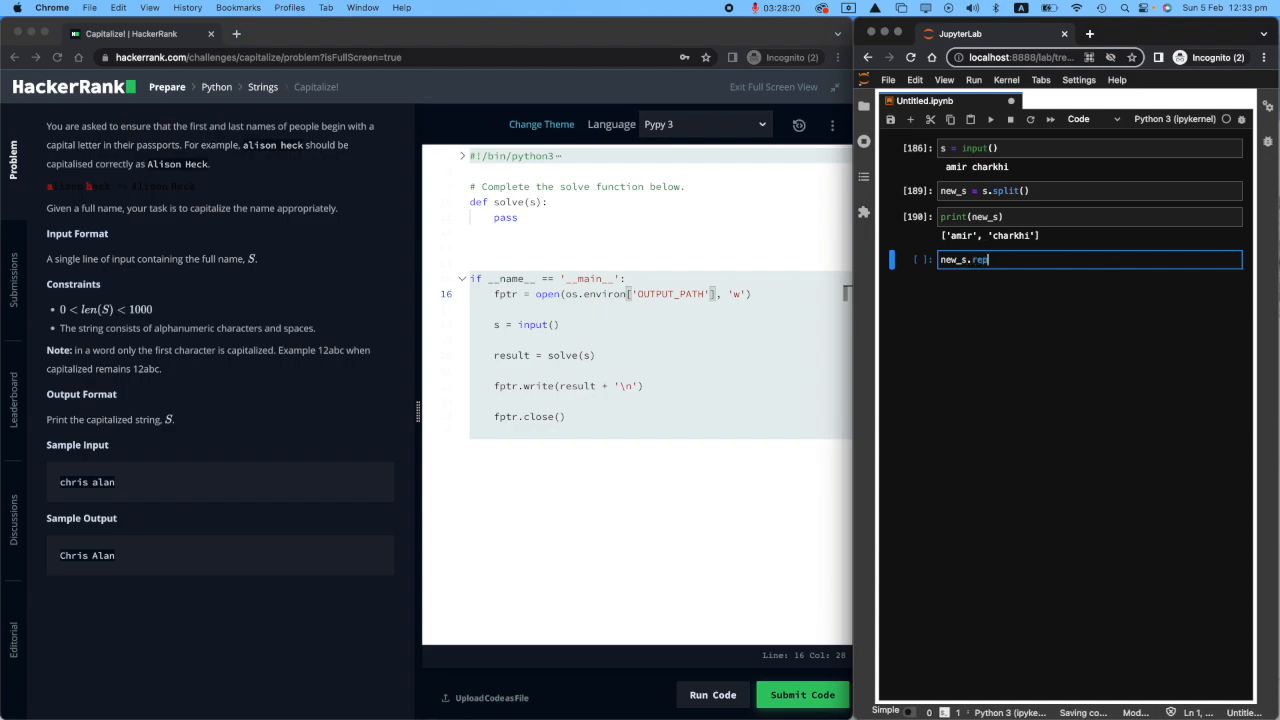
{"action": "type", "text": "lace()"}
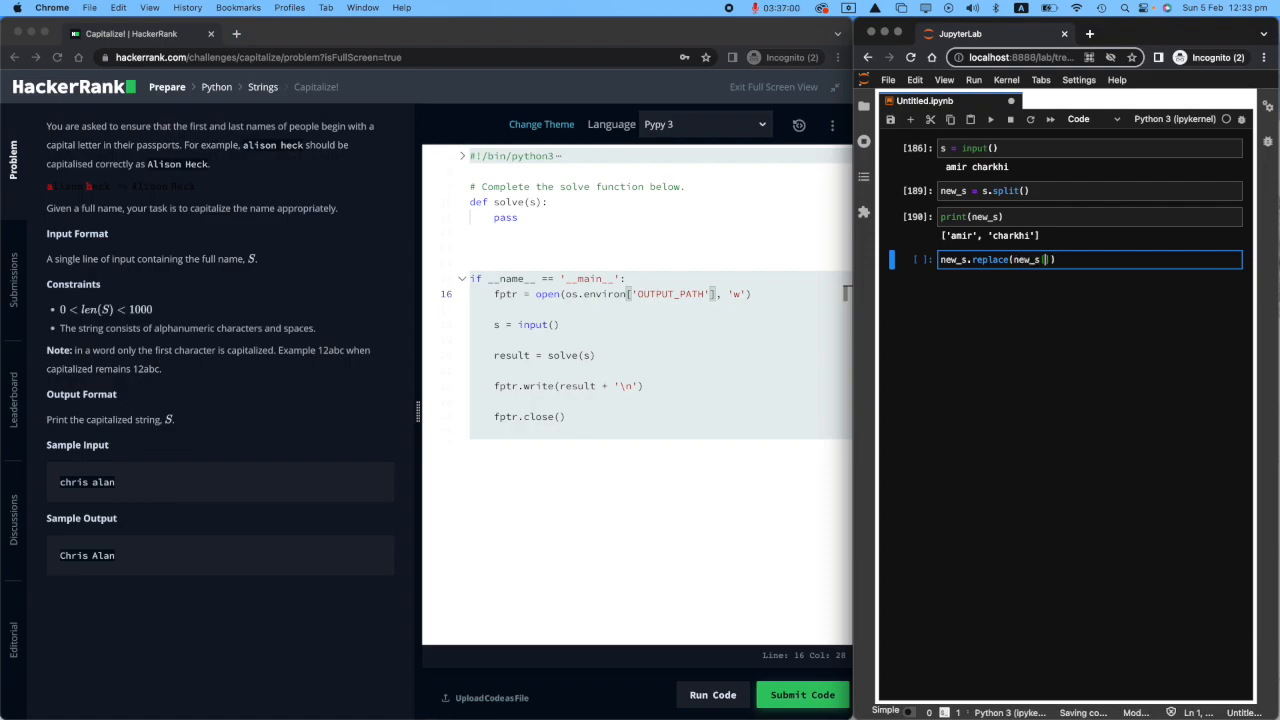
{"action": "type", "text": "0"}
{"action": "type", "text": "new_s[0]"}
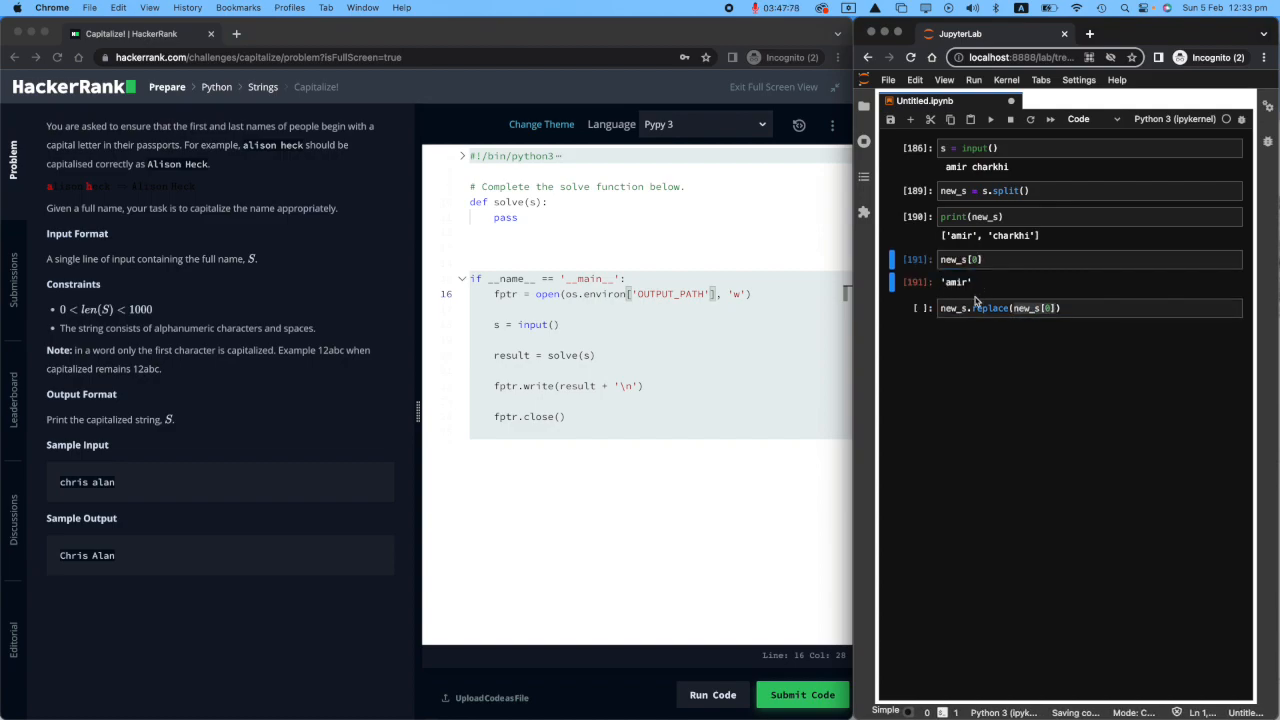
Fill the replace arguments with new_s[0] and its capitalized form.
{"action": "left_click", "coordinate": [1080, 308]}
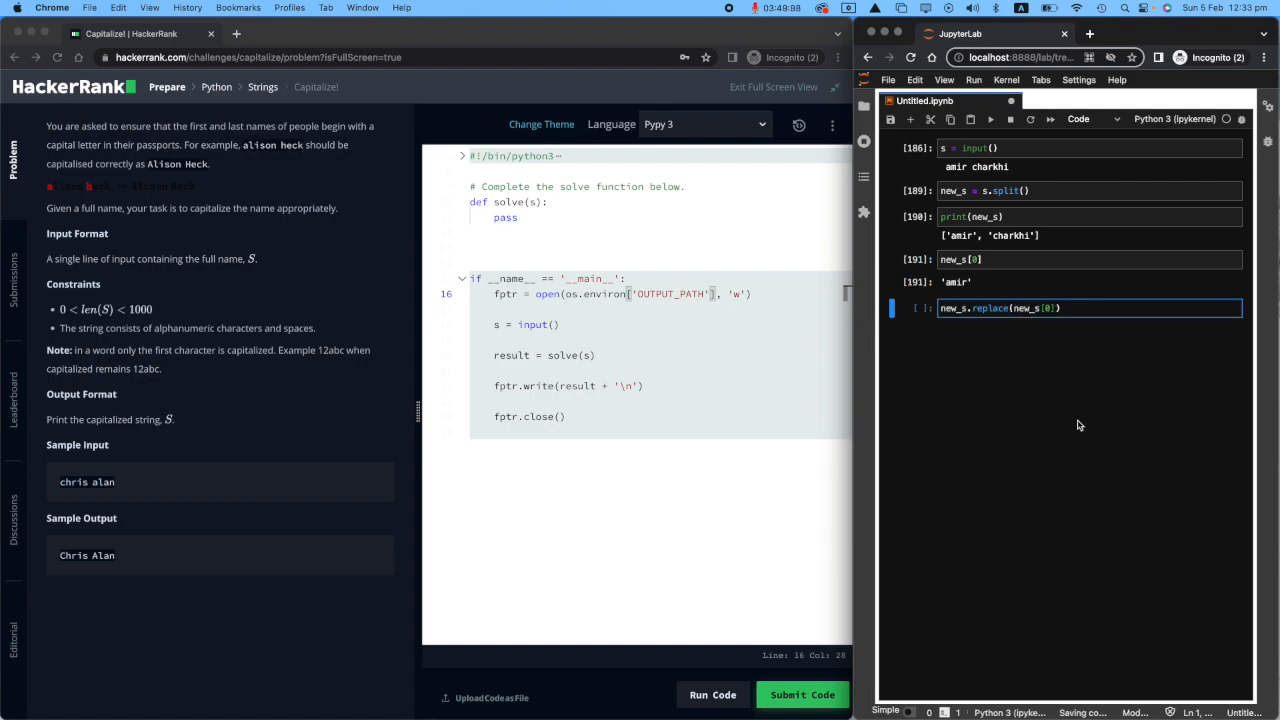
{"action": "type", "text": ", ne"}
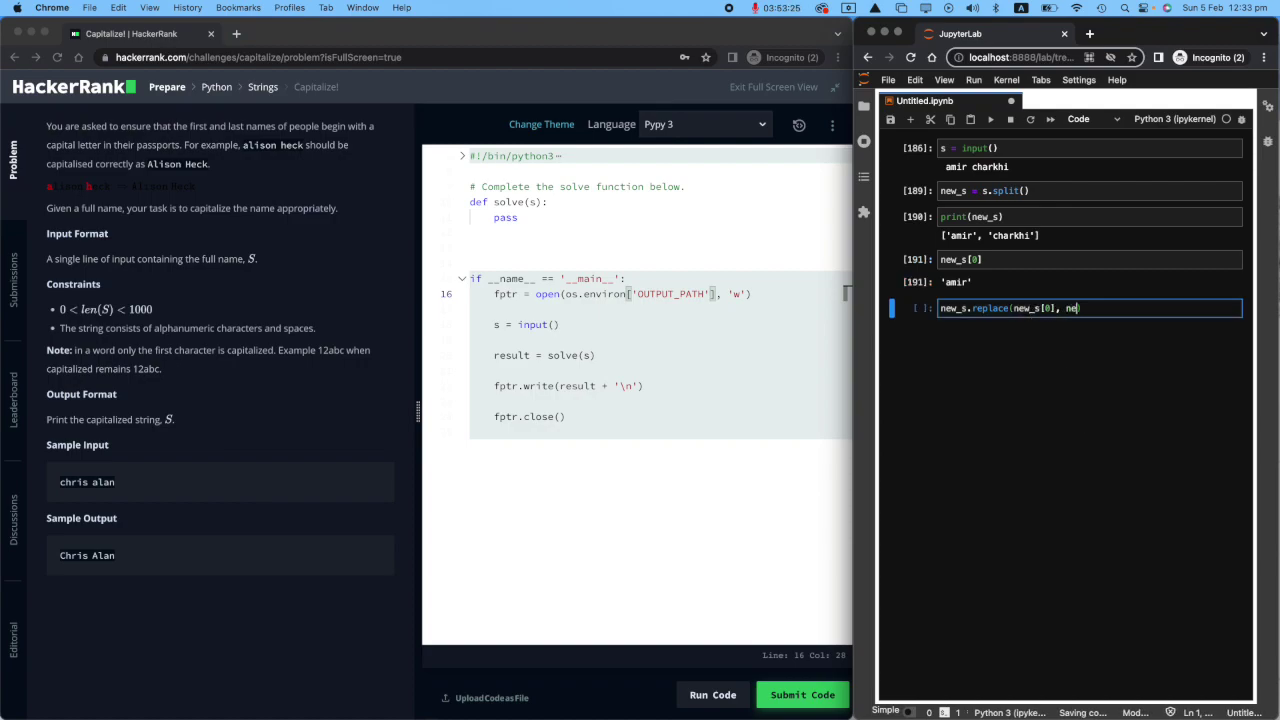
{"action": "type", "text": "w_s[0]"}
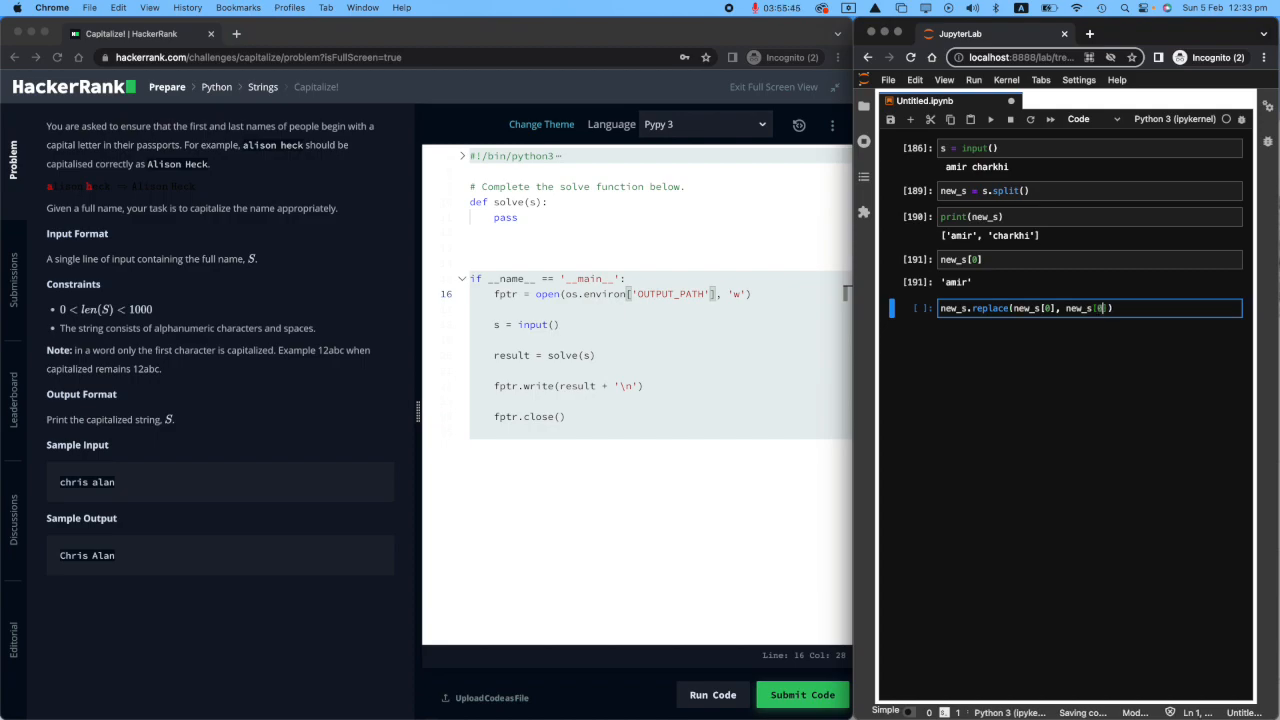
{"action": "type", "text": ".capitalize("}
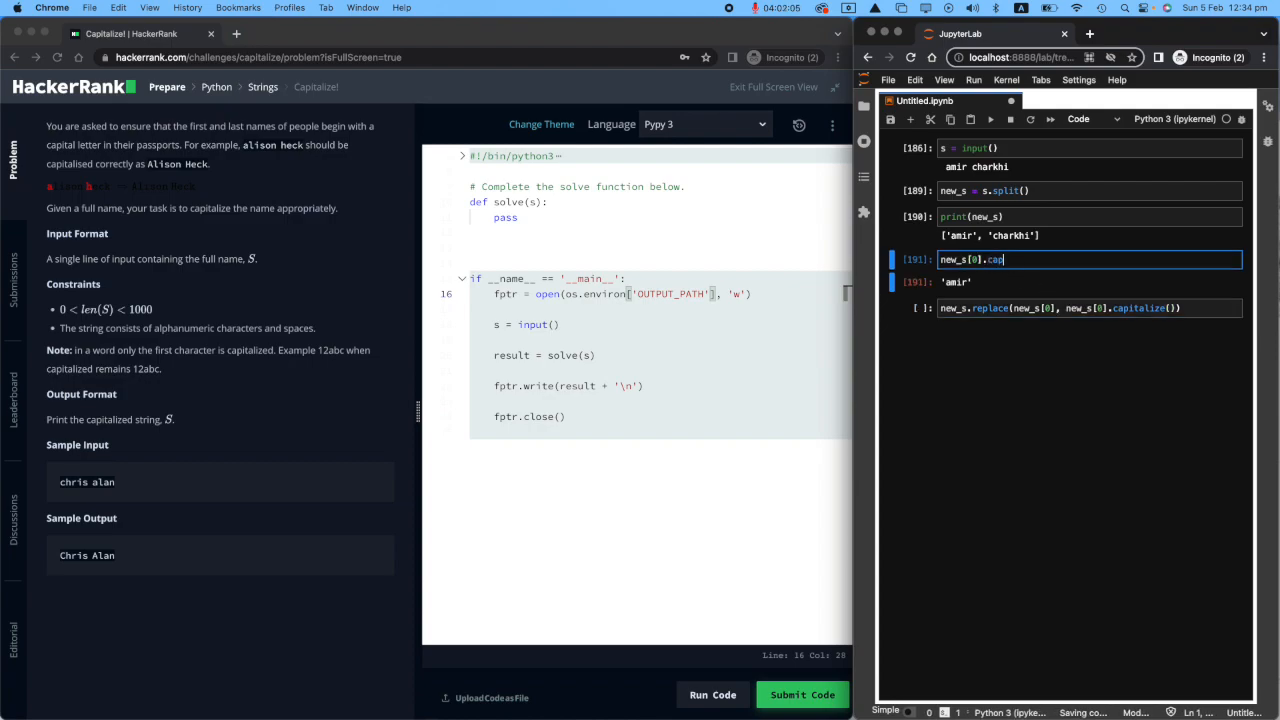
Fix the list AttributeError by calling replace on new_s[0], returning 'Amir'.
{"action": "type", "text": "italize()"}
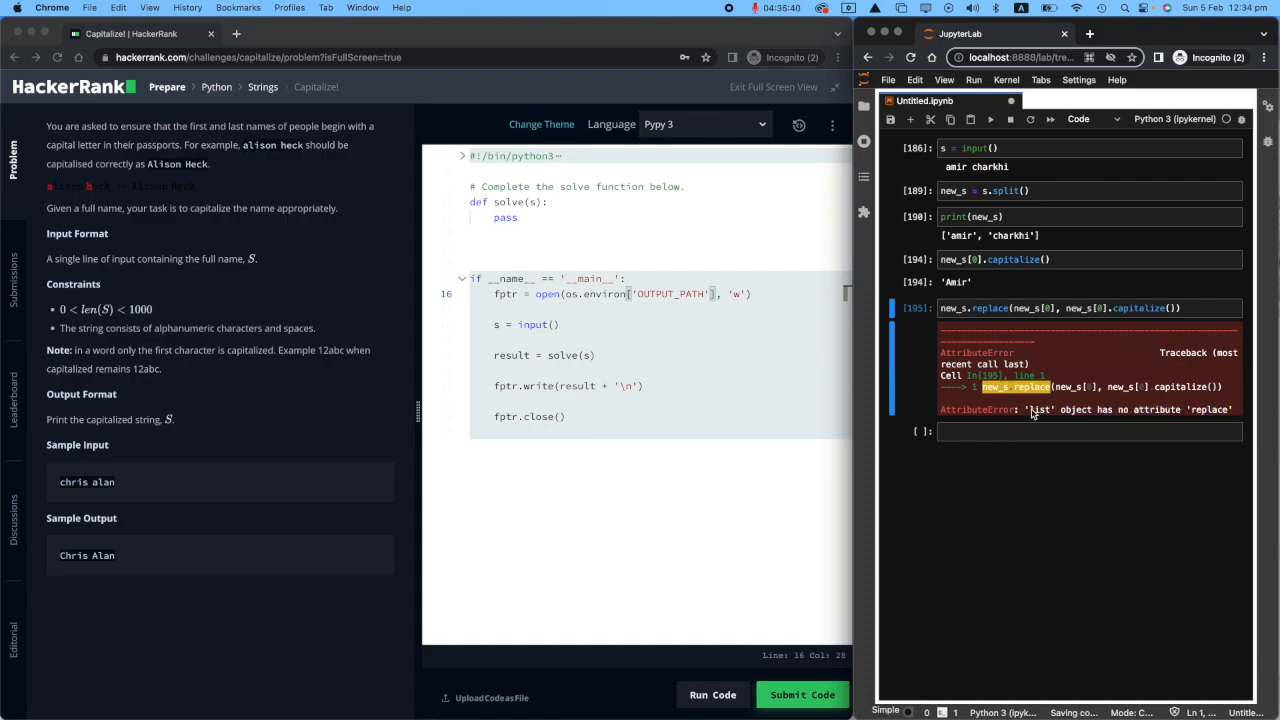
{"action": "double_click", "coordinate": [1040, 409]}
{"action": "type", "text": "[0]"}
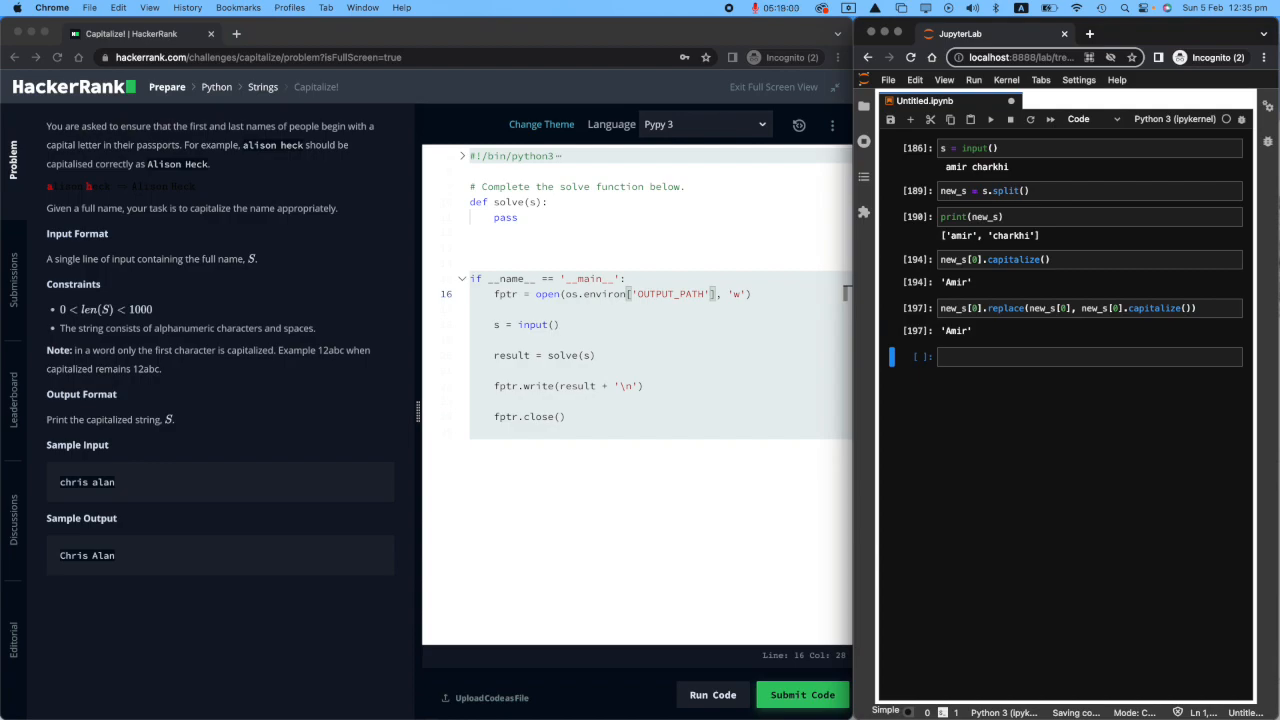
{"action": "left_click", "coordinate": [1050, 308]}
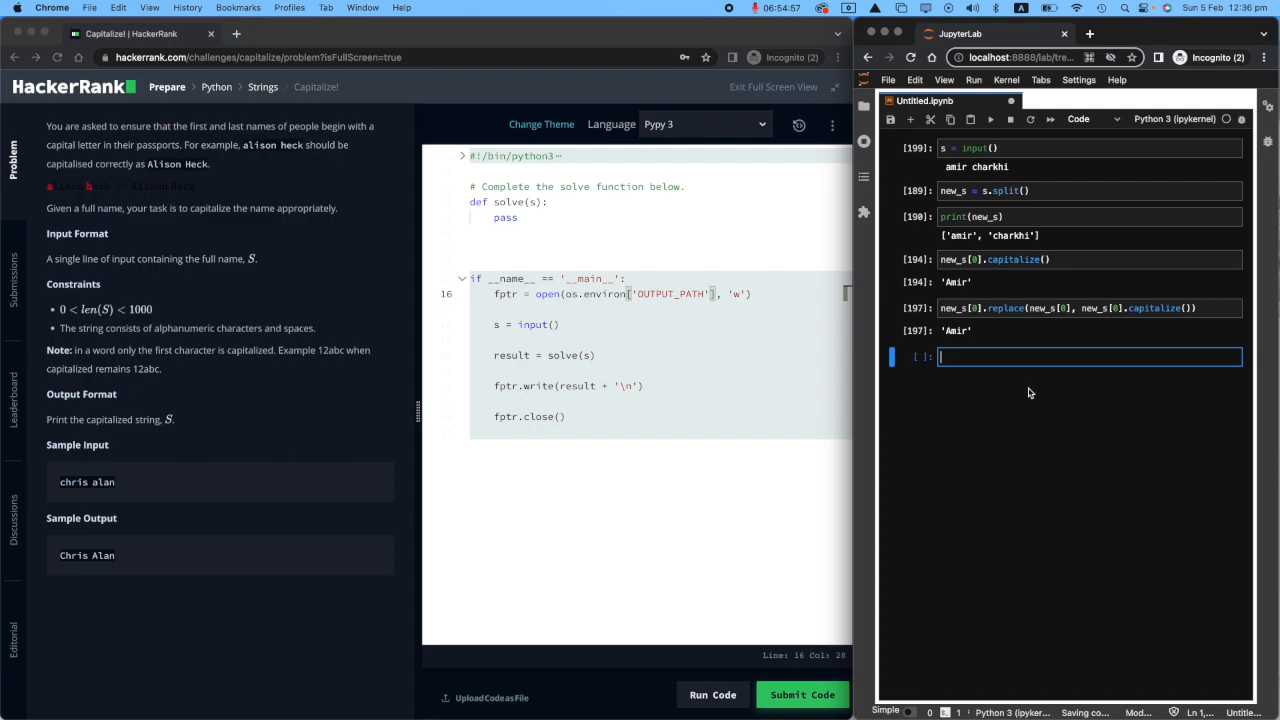
Type the loop: for name in s.split(): s = s.replace(name, name.capitalize()).
{"action": "type", "text": "for nam"}
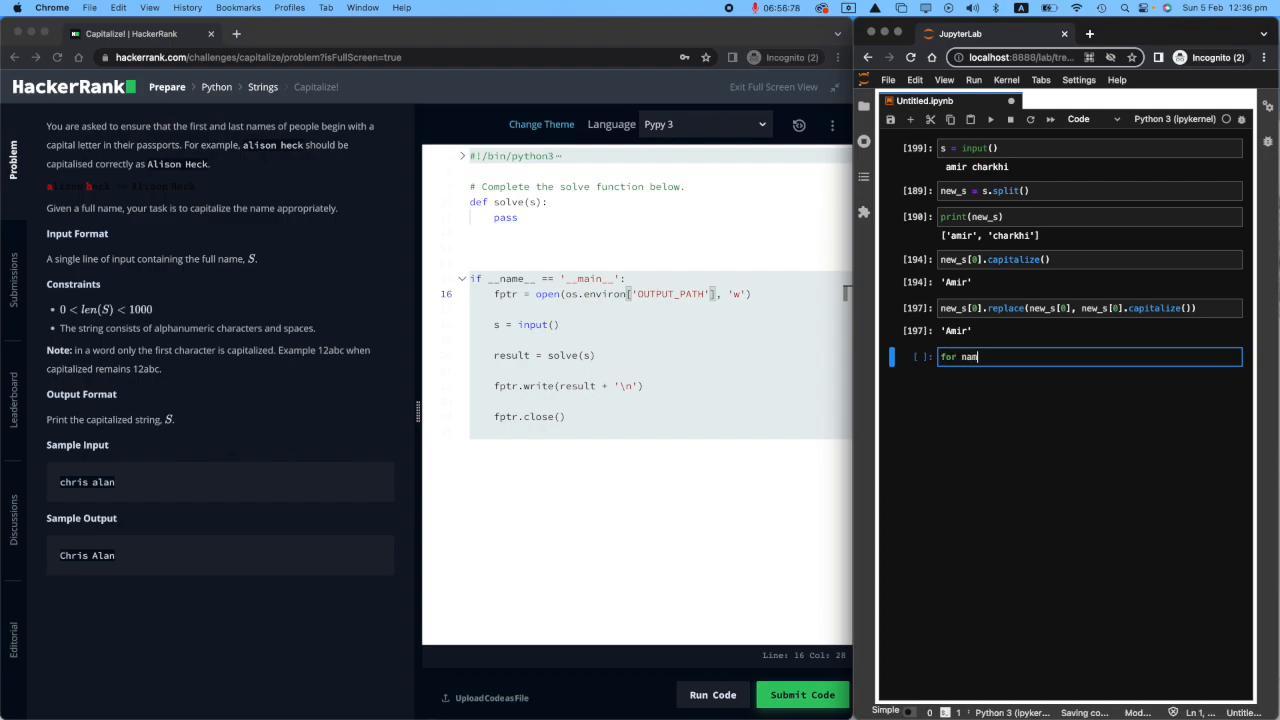
{"action": "type", "text": "e"}
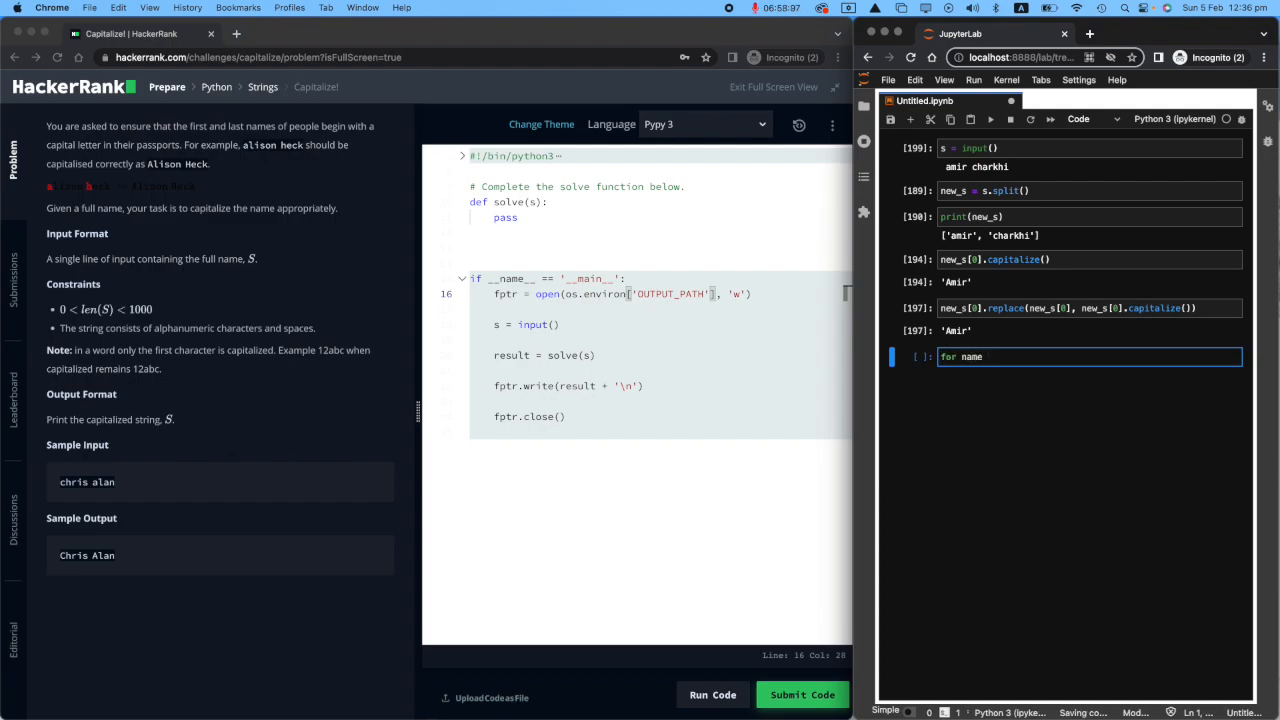
{"action": "type", "text": "in s.sp"}
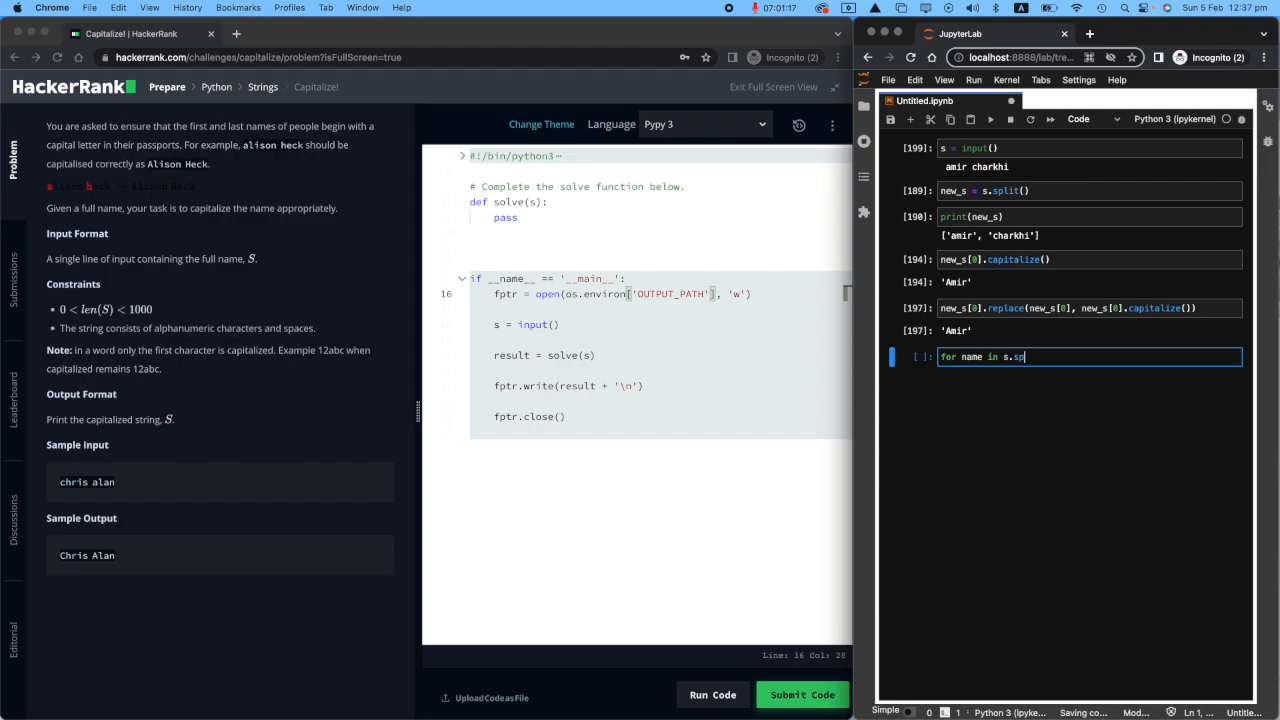
{"action": "type", "text": "lit():"}
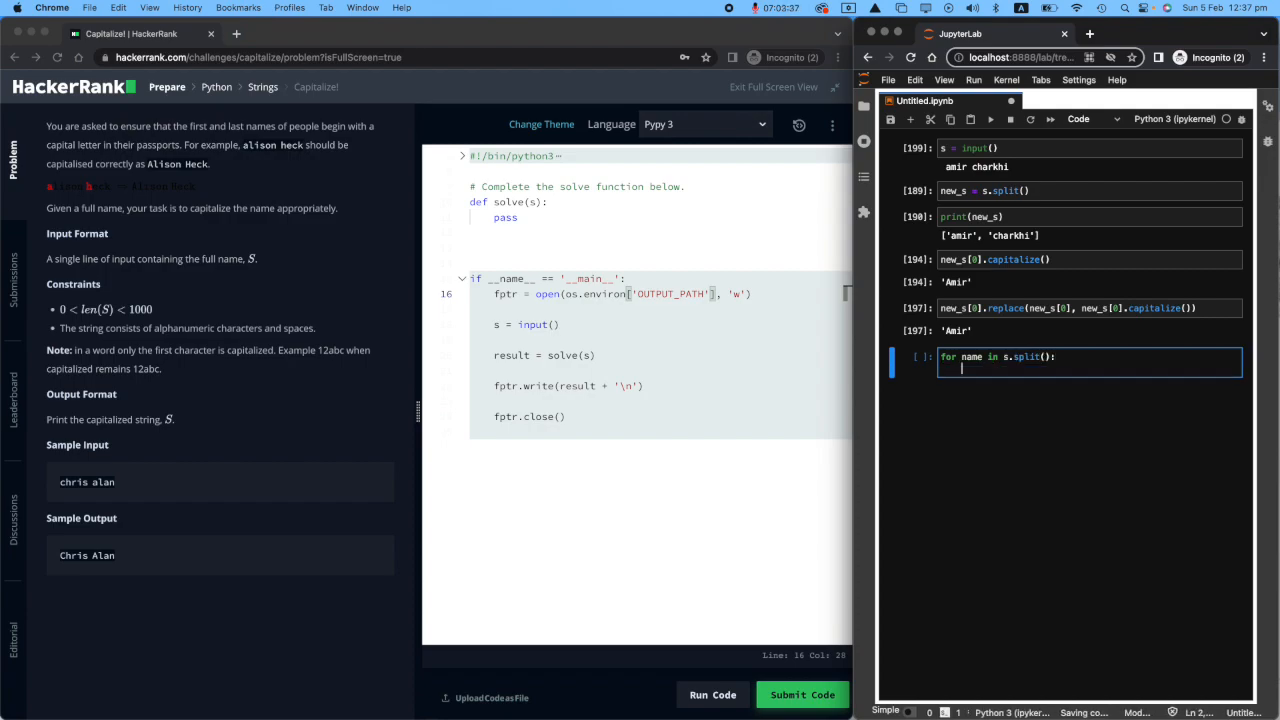
{"action": "type", "text": "s ="}
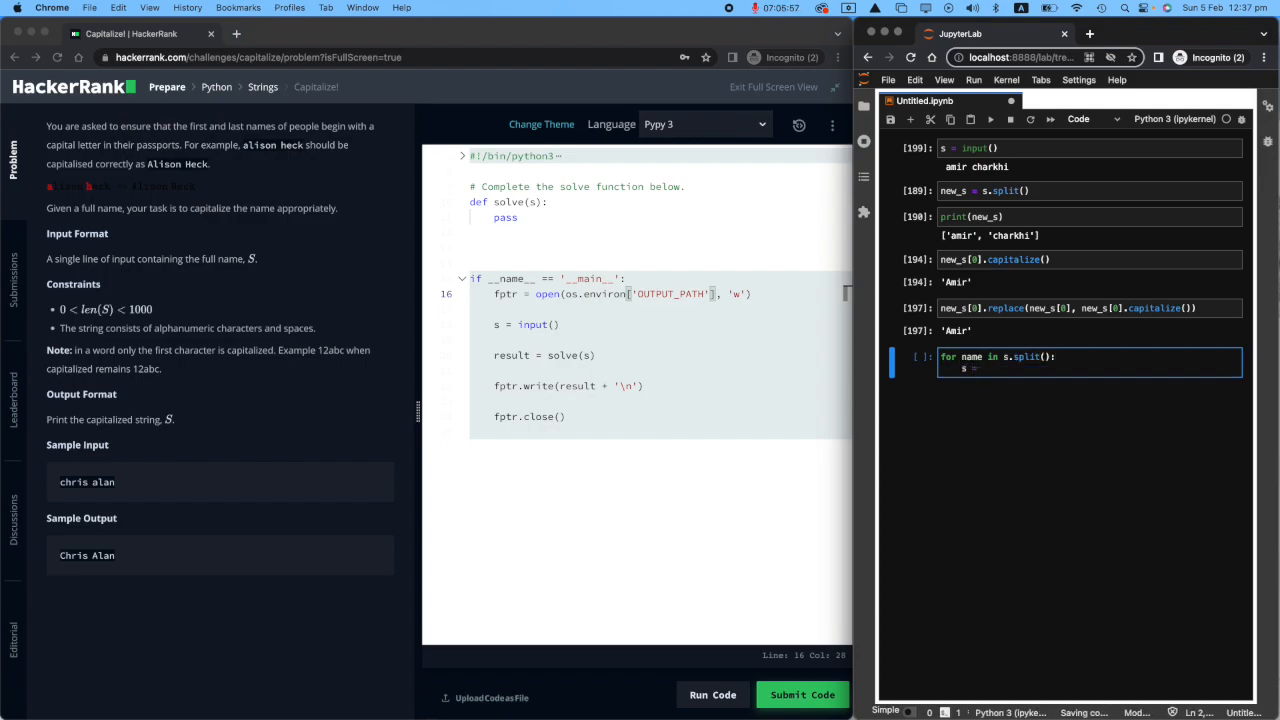
{"action": "type", "text": ".replace"}
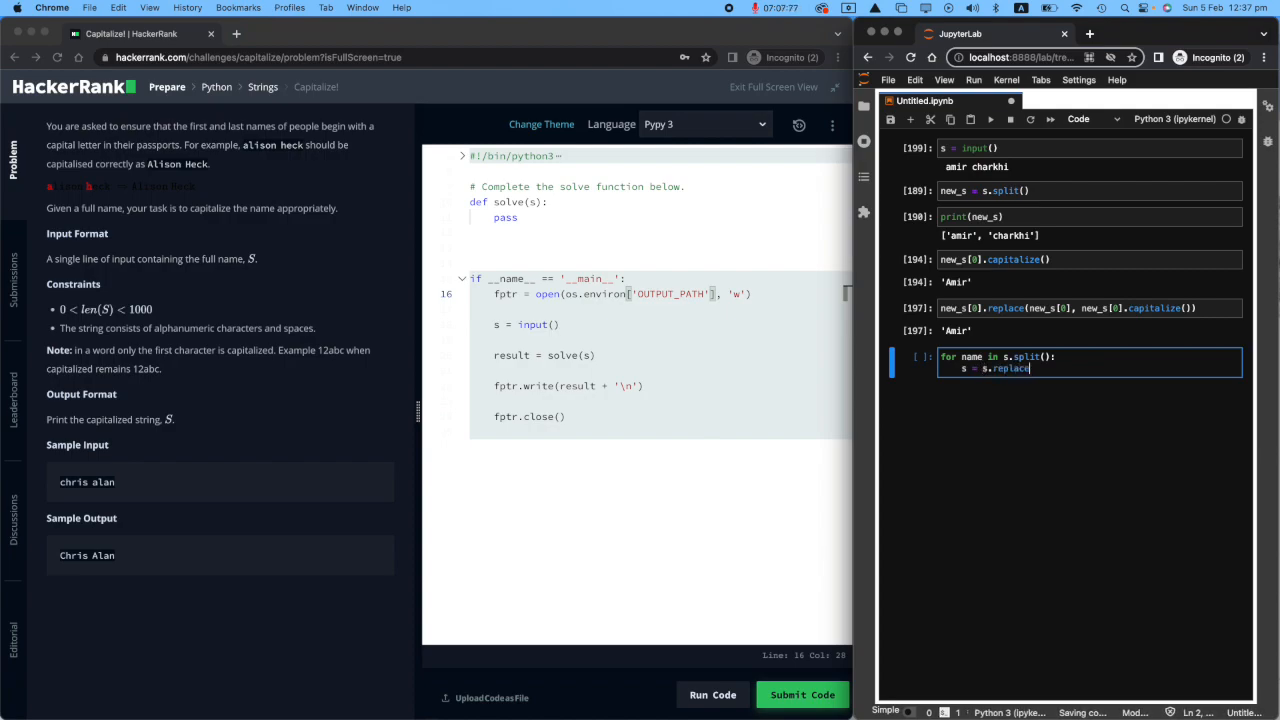
{"action": "type", "text": "(name)"}
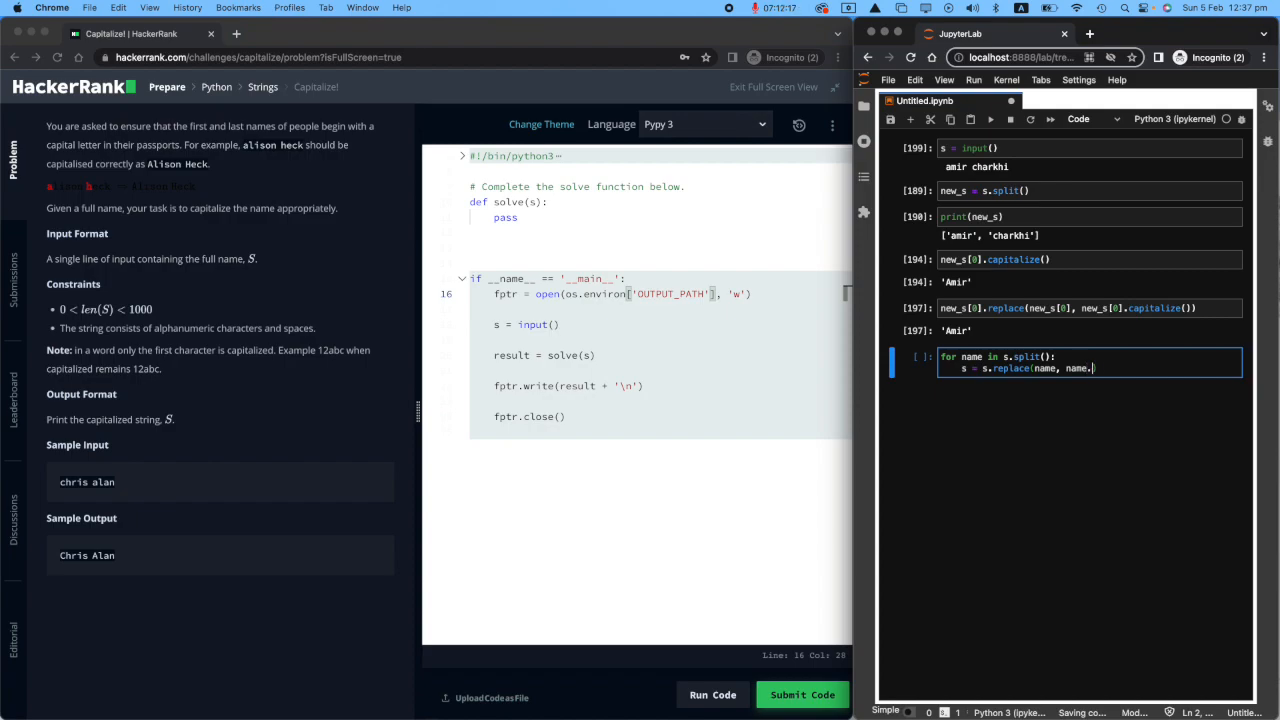
{"action": "type", "text": "capitalize())"}
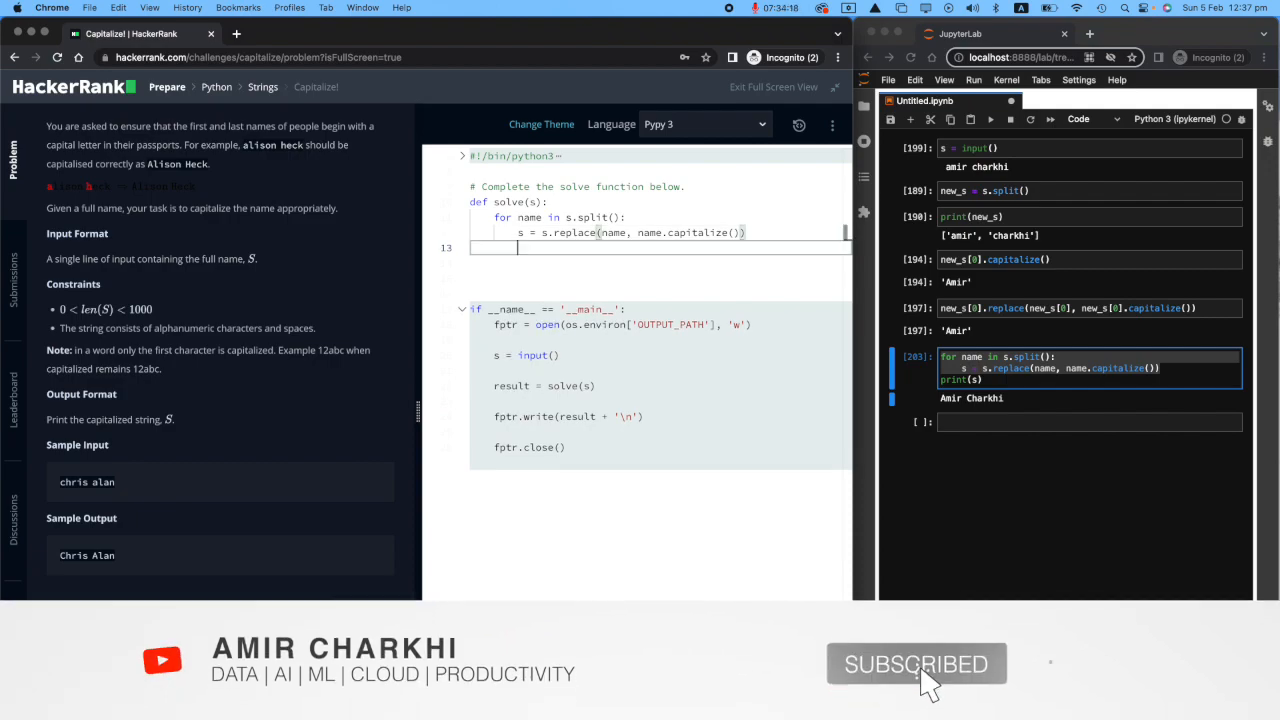
End solve() with return s and run the code on the sample test.
{"action": "type", "text": "ret"}
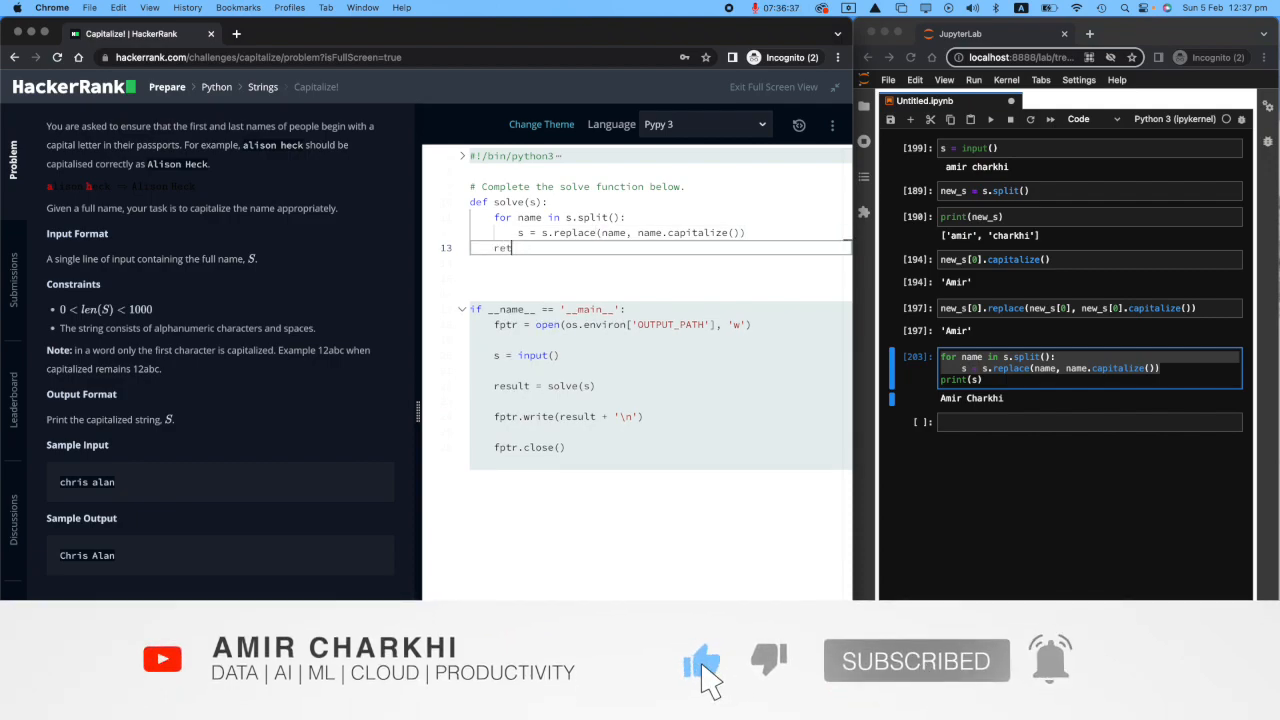
{"action": "type", "text": "urn s"}
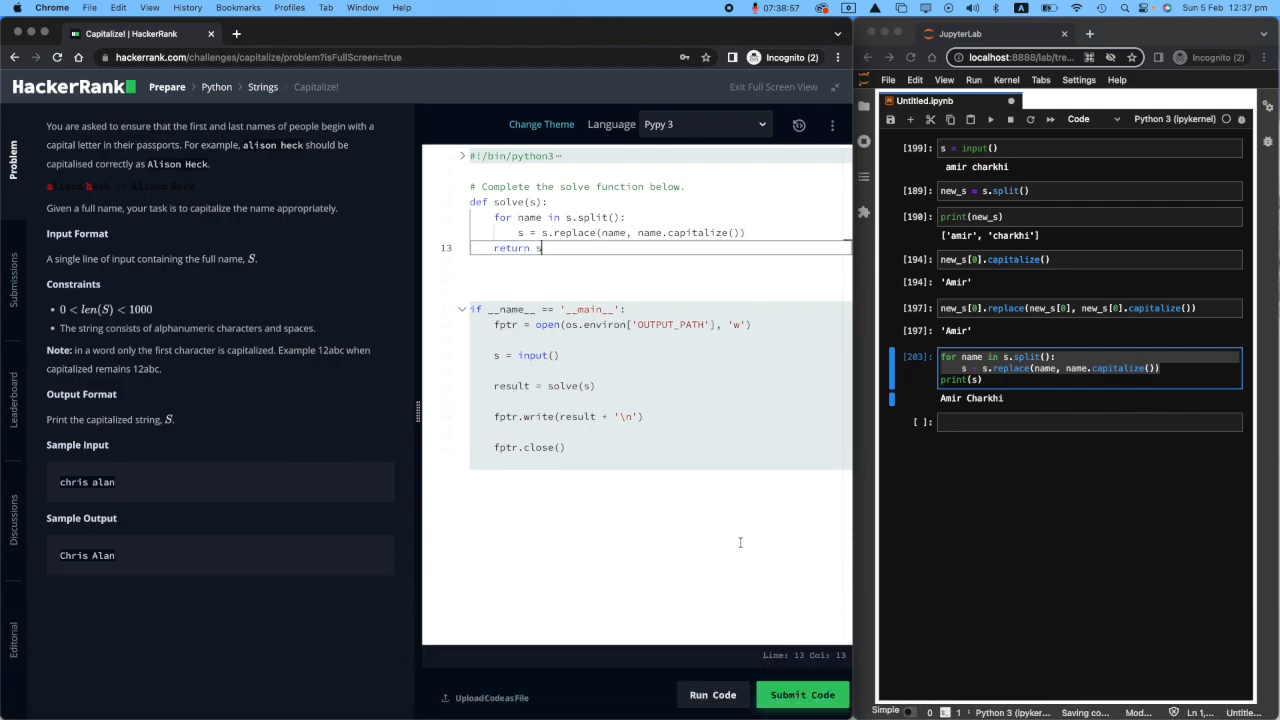
{"action": "left_click", "coordinate": [712, 694]}
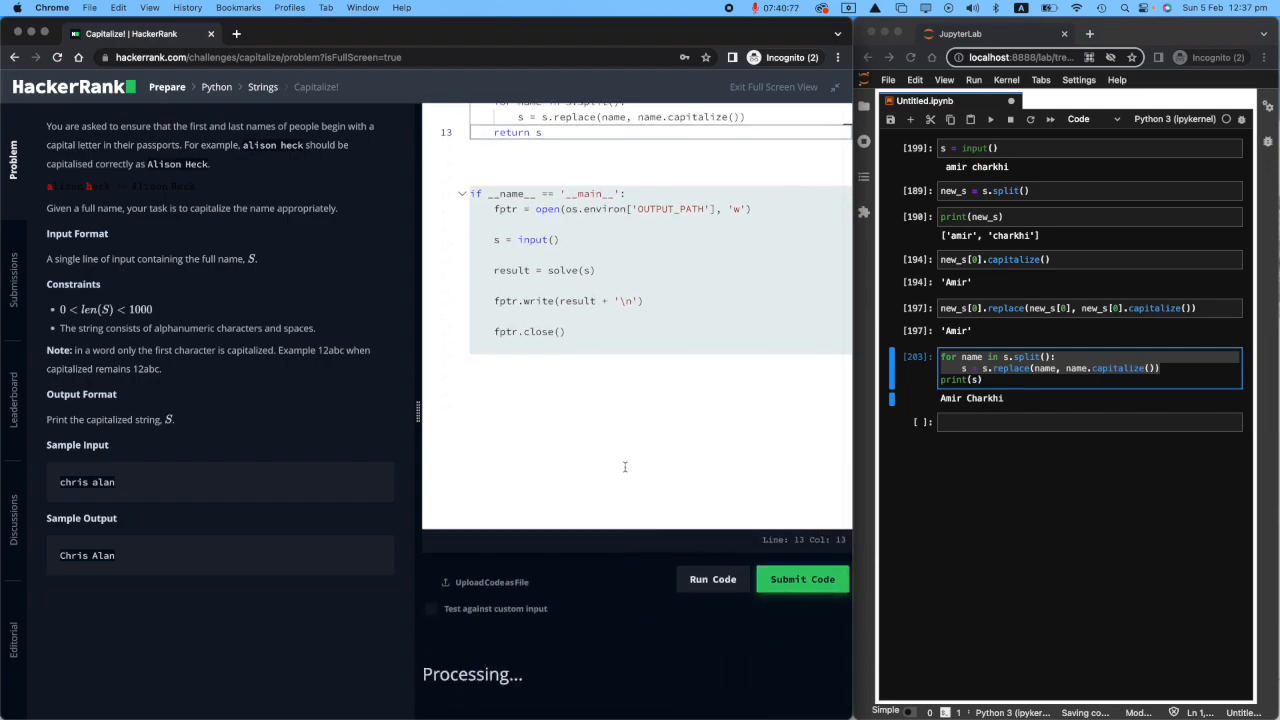
Submit the Capitalize! solution and confirm every test case passes for 20 points.
{"action": "left_click", "coordinate": [712, 578]}
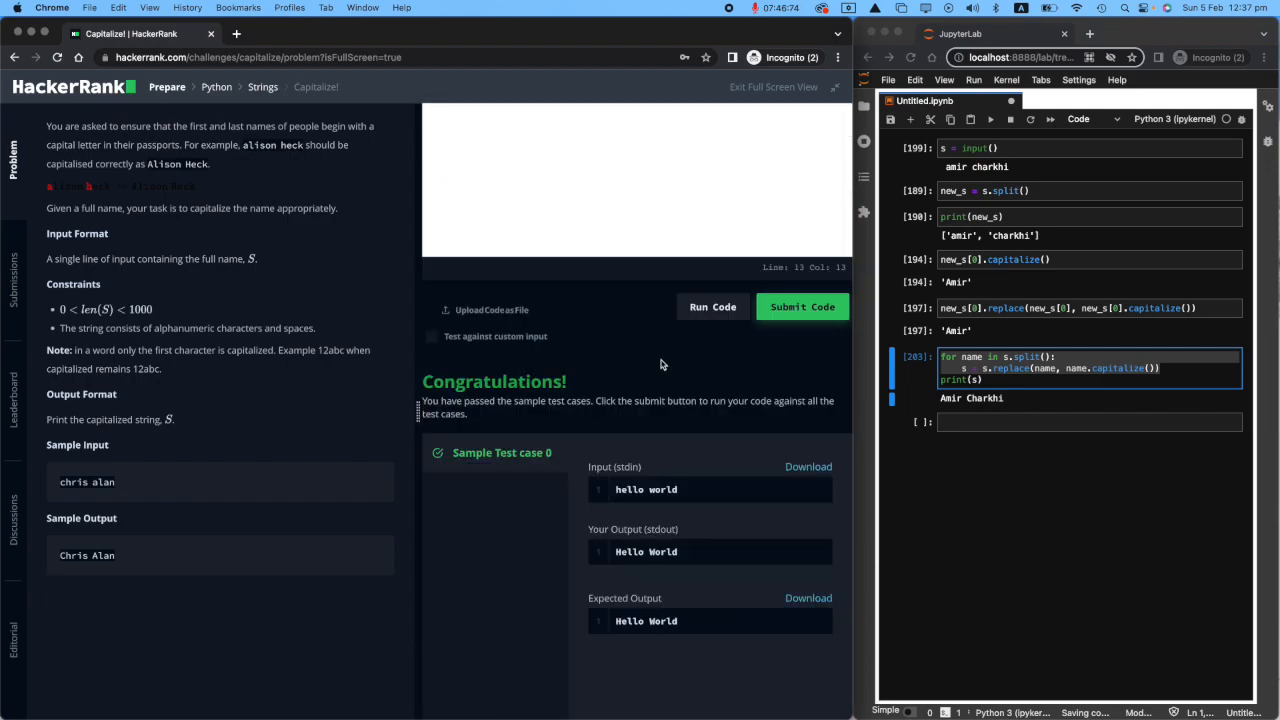
{"action": "left_click", "coordinate": [802, 307]}
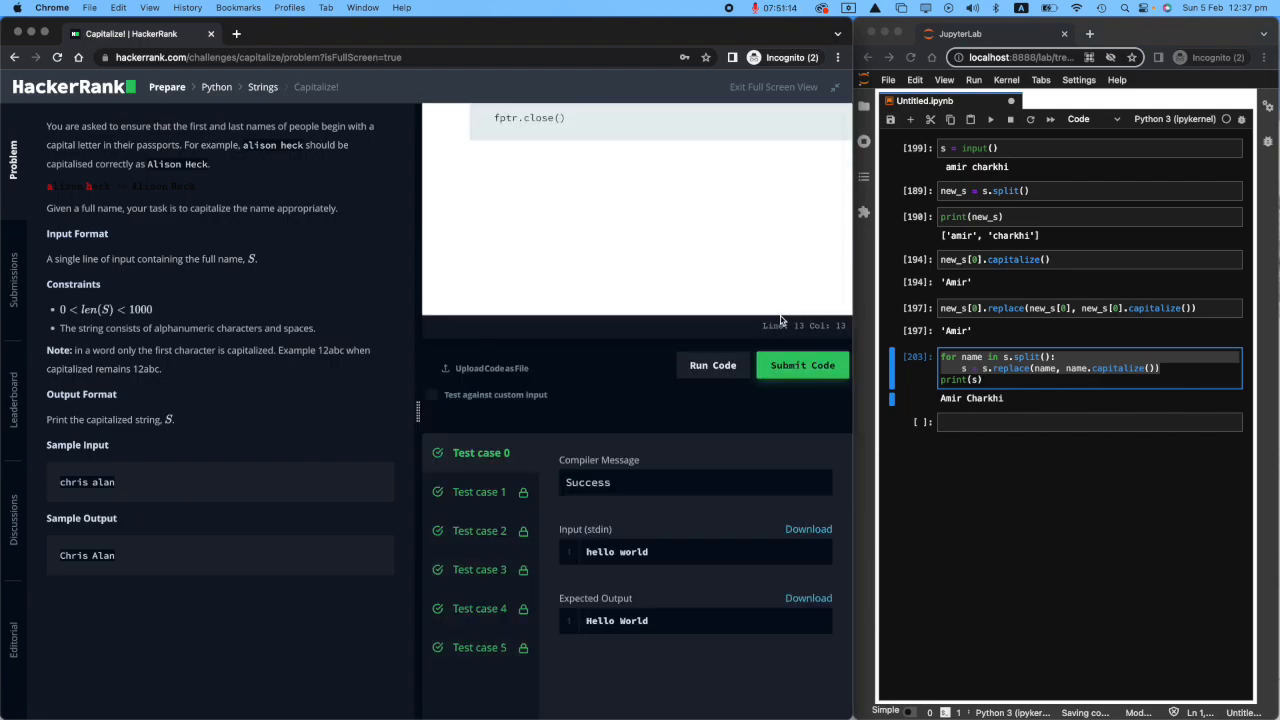
{"action": "left_click", "coordinate": [802, 365]}
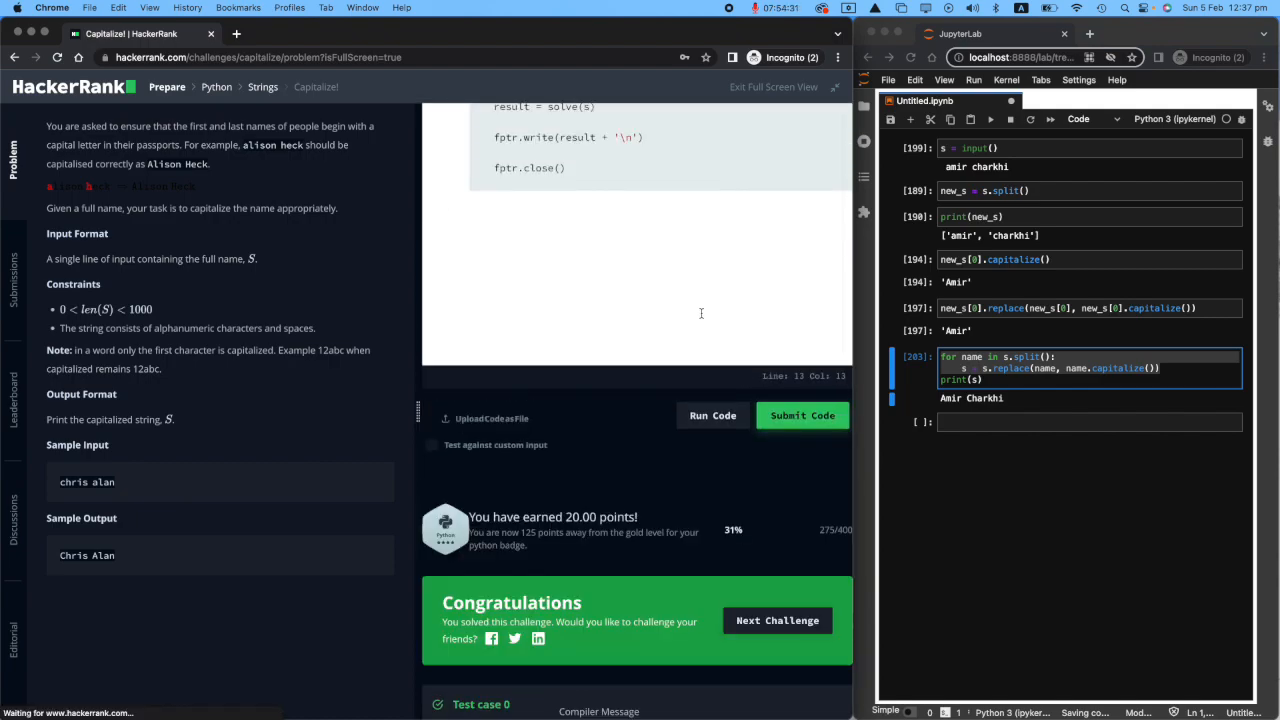